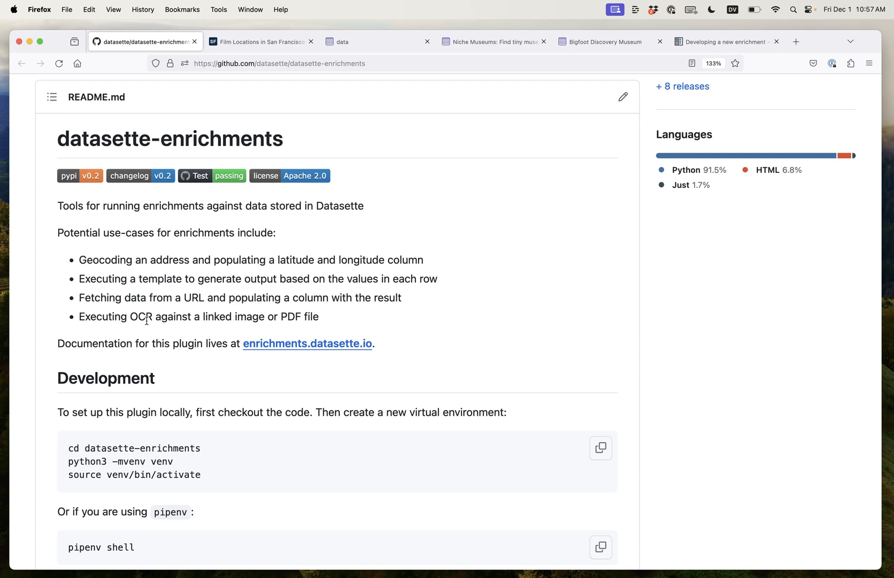
{"action": "mouse_move", "coordinate": [271, 212]}
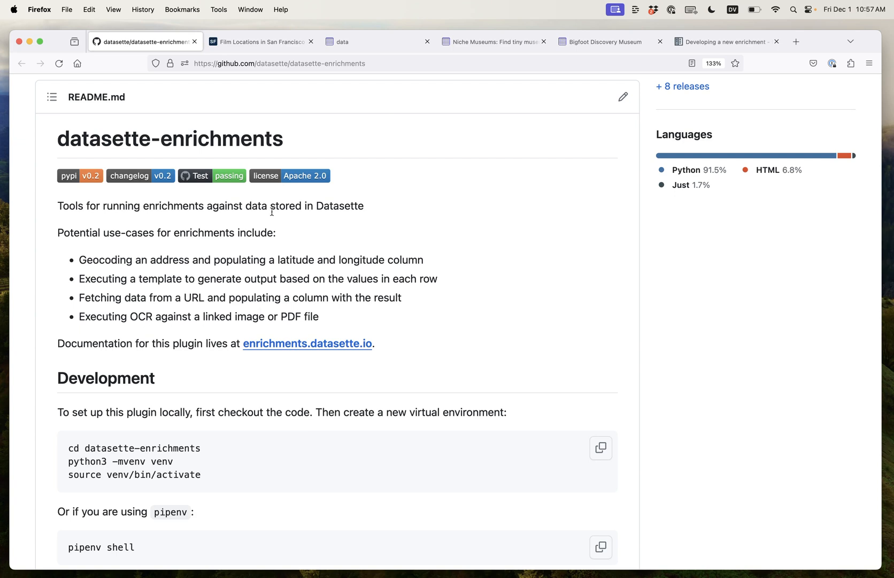
Step: Export all 2,084 rows of DataSF's Film Locations in San Francisco as CSV
{"action": "left_click", "coordinate": [260, 42]}
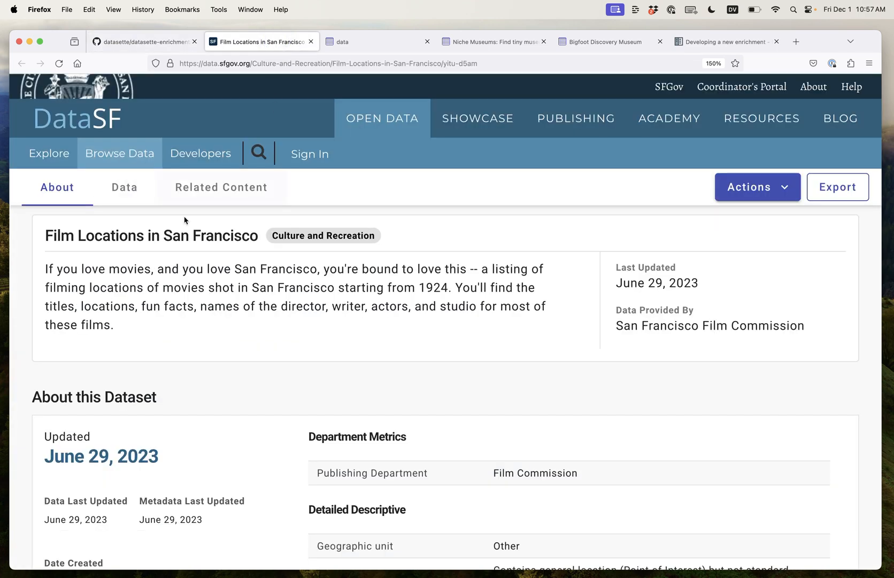
{"action": "mouse_move", "coordinate": [121, 133]}
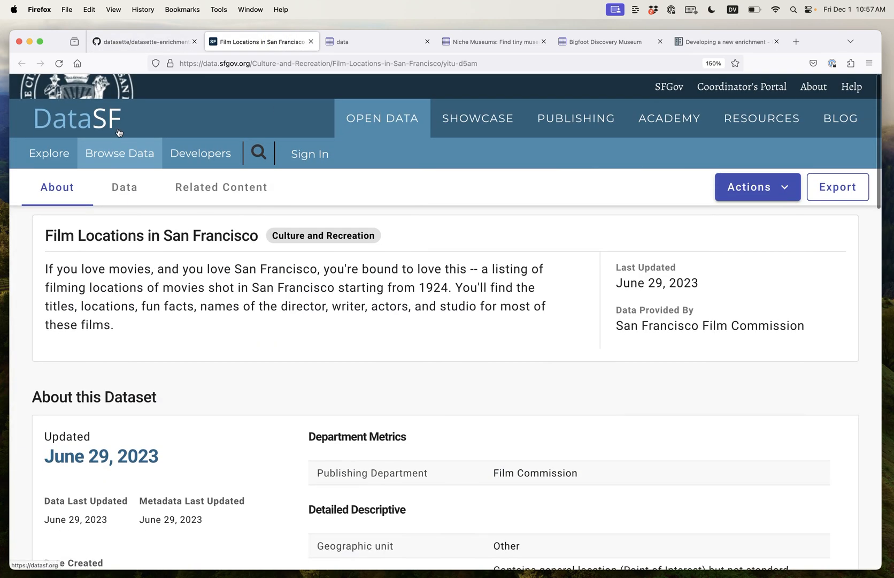
{"action": "scroll", "scroll_direction": "down", "scroll_amount": 3}
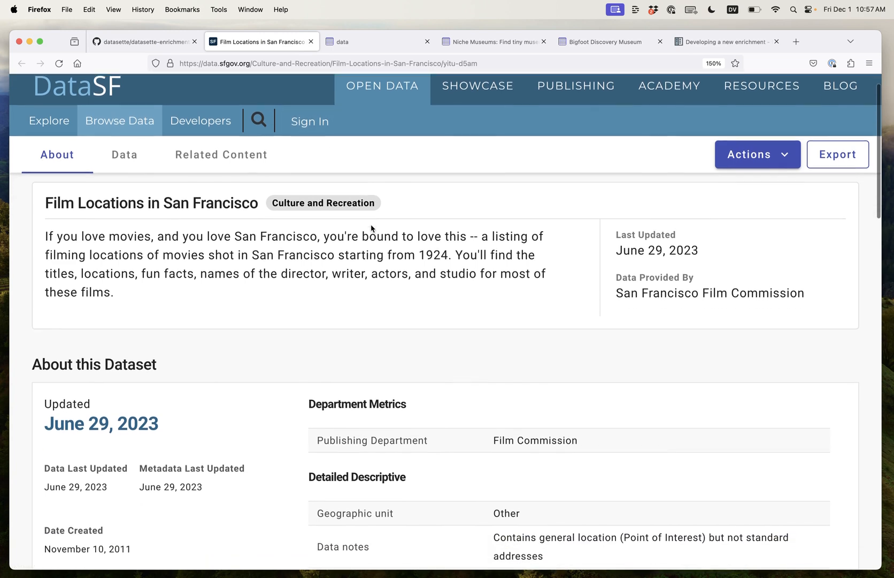
{"action": "scroll", "scroll_direction": "down", "scroll_amount": 3}
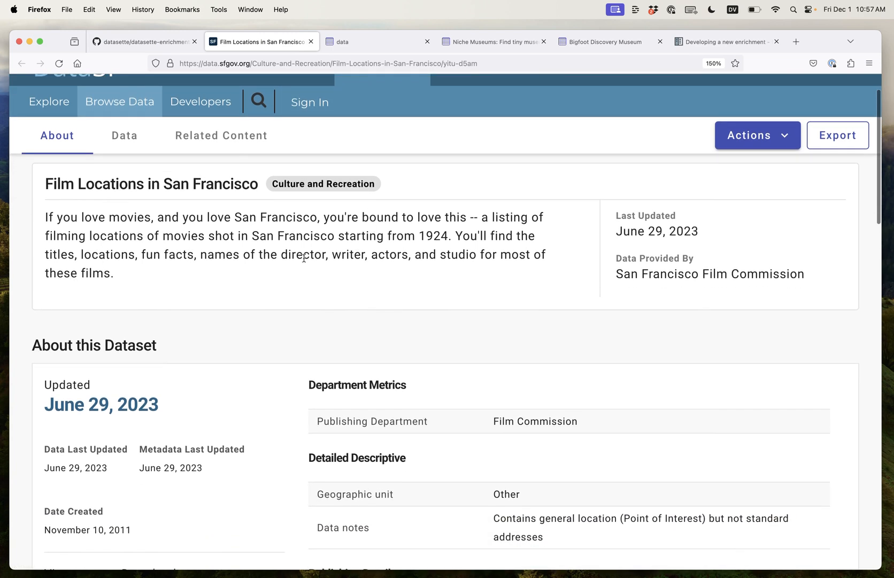
{"action": "scroll", "scroll_direction": "down", "scroll_amount": 3}
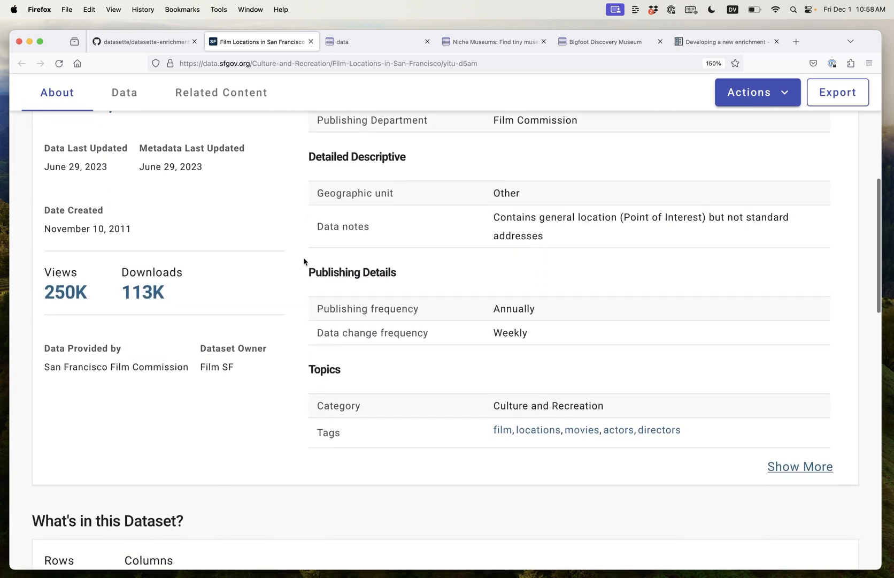
{"action": "scroll", "scroll_direction": "down", "scroll_amount": 3}
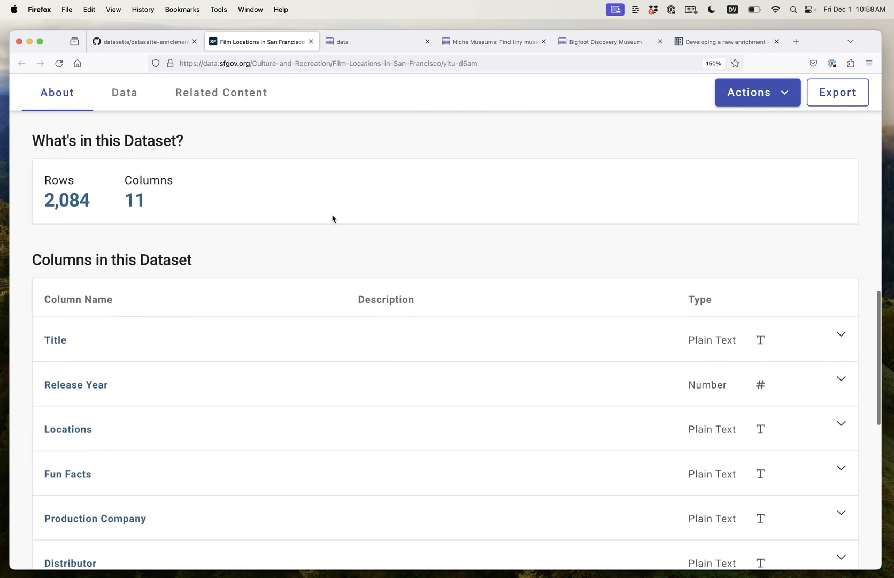
{"action": "left_click", "coordinate": [838, 92]}
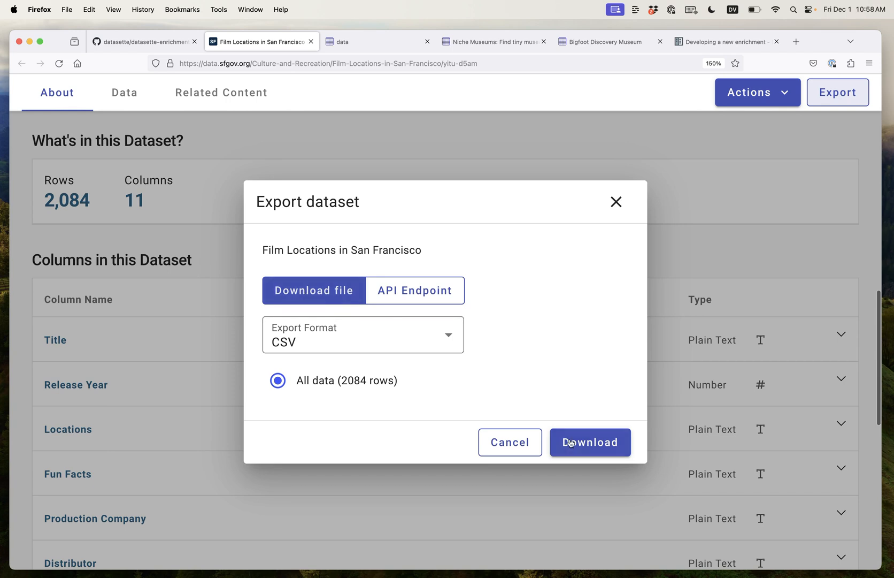
{"action": "left_click", "coordinate": [590, 442]}
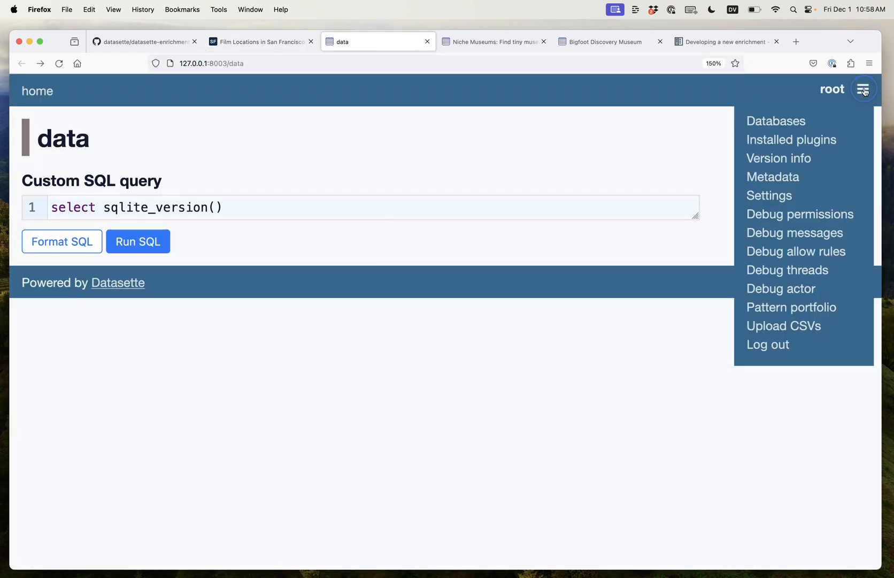
Step: Upload Film_Locations_in_San_Francisco.csv through Datasette's Upload CSVs page
{"action": "left_click", "coordinate": [783, 326]}
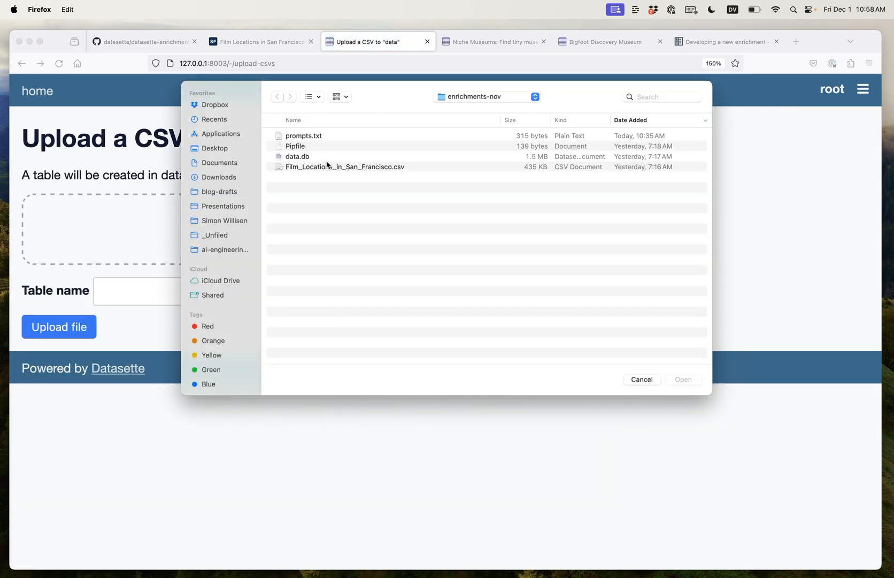
{"action": "double_click", "coordinate": [345, 166]}
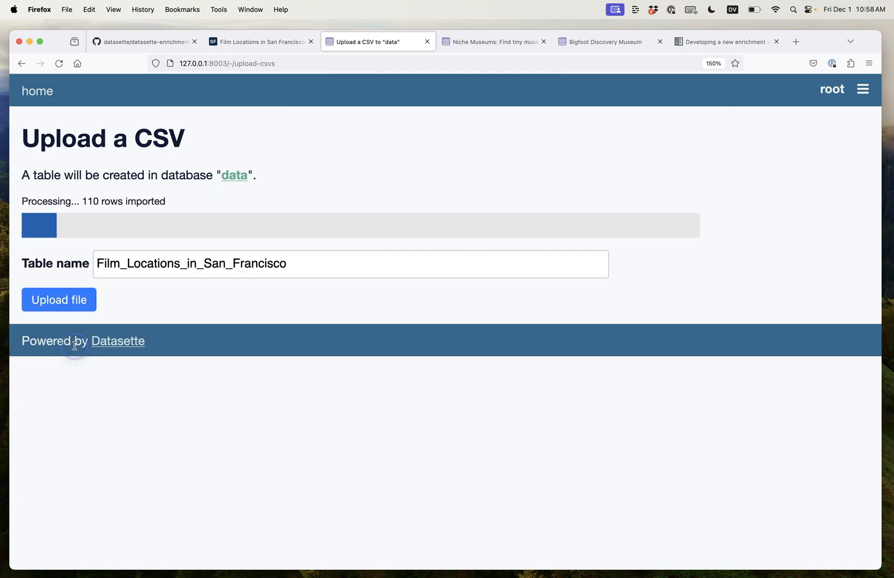
{"action": "mouse_move", "coordinate": [214, 414]}
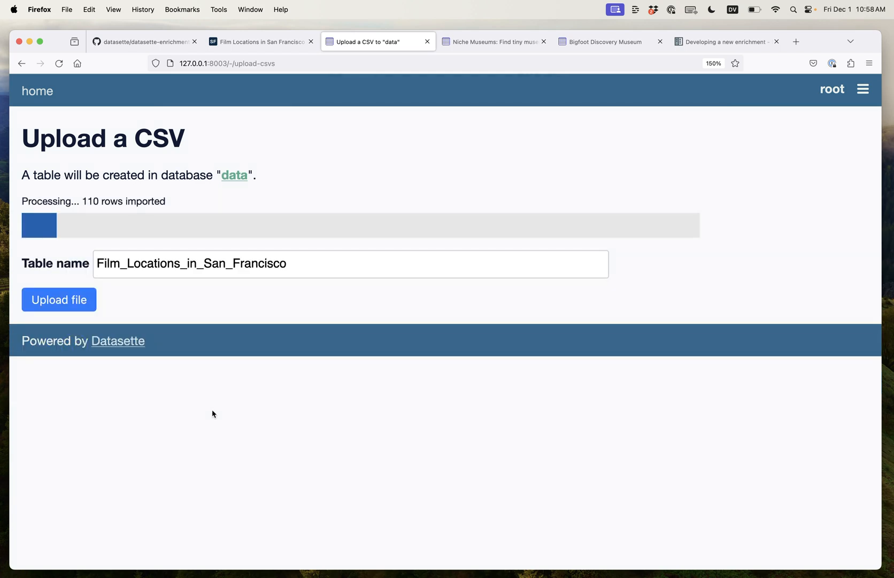
Step: Facet the table by Release Year and select 2020 to show its 80 rows
{"action": "left_click", "coordinate": [302, 194]}
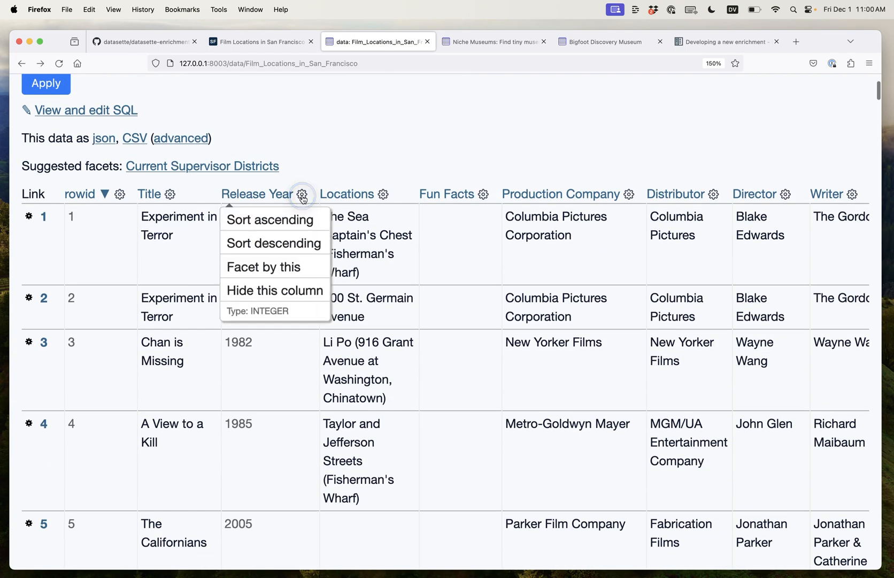
{"action": "left_click", "coordinate": [263, 266]}
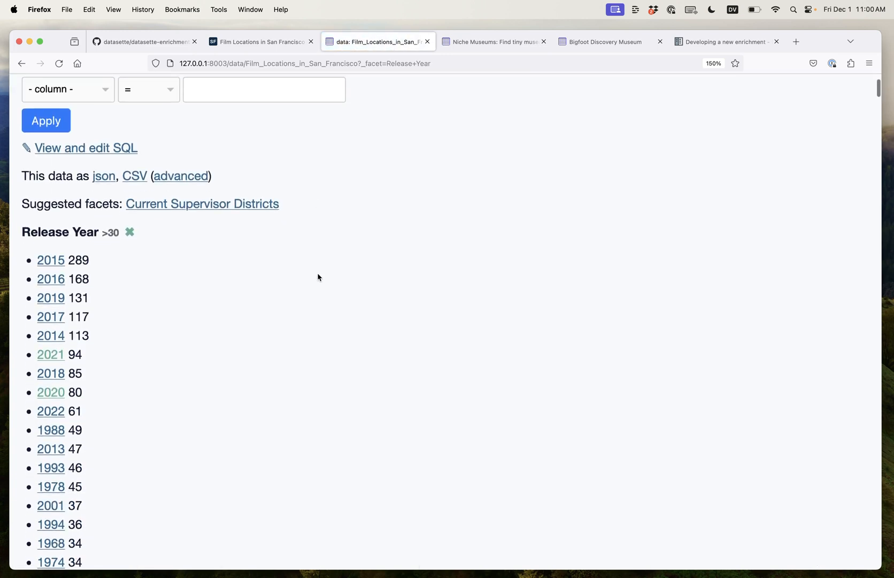
{"action": "scroll", "scroll_direction": "down", "scroll_amount": 3}
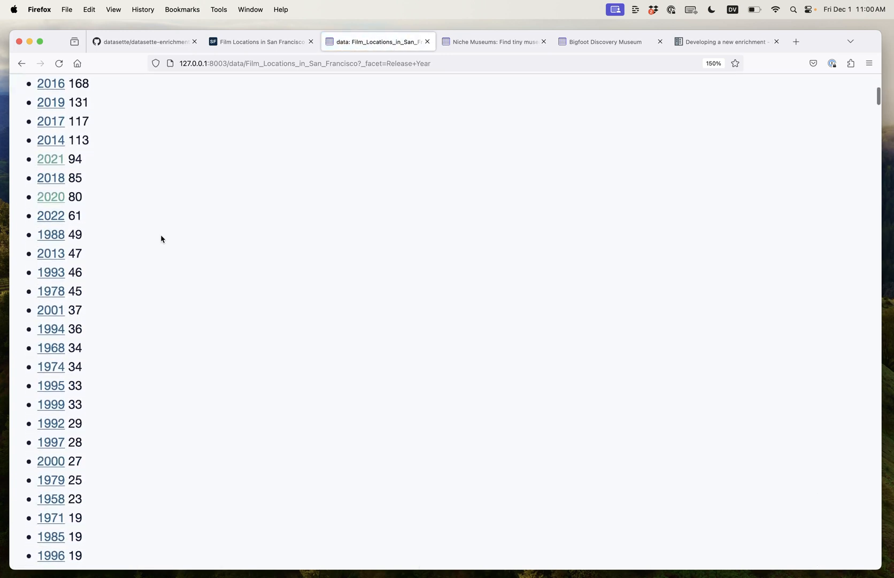
{"action": "left_click", "coordinate": [50, 196]}
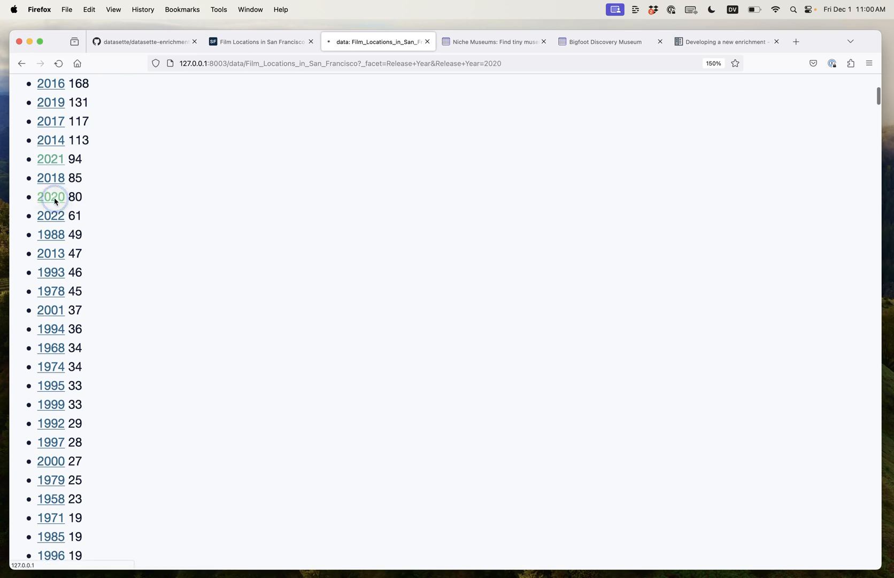
{"action": "left_click", "coordinate": [50, 197]}
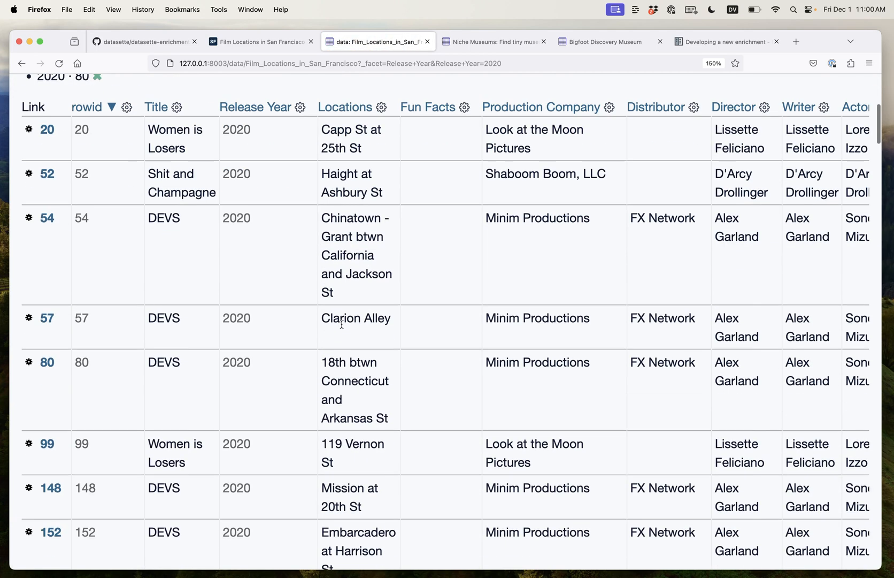
{"action": "scroll", "scroll_direction": "down", "scroll_amount": 3}
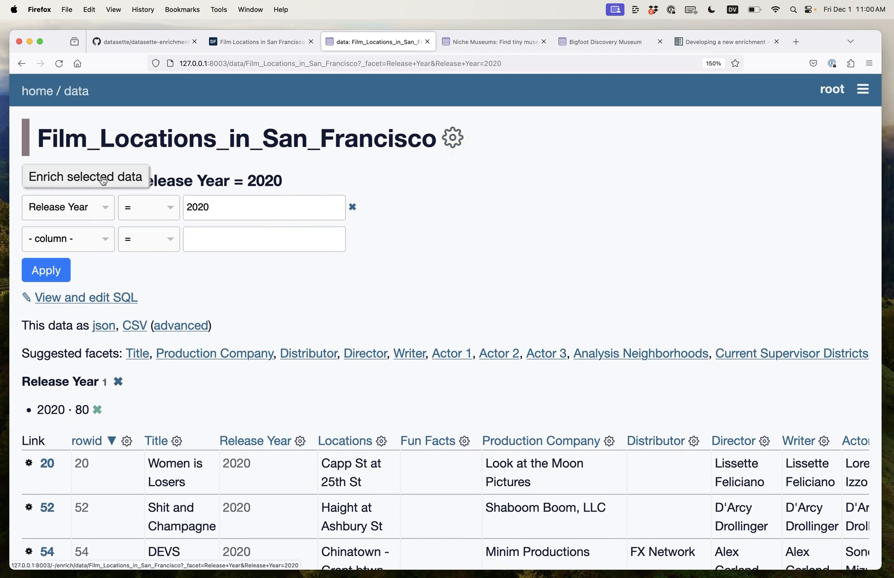
Step: Choose the OpenCage geocoder with input '{{ Locations }}, San Francisco, California'
{"action": "left_click", "coordinate": [86, 177]}
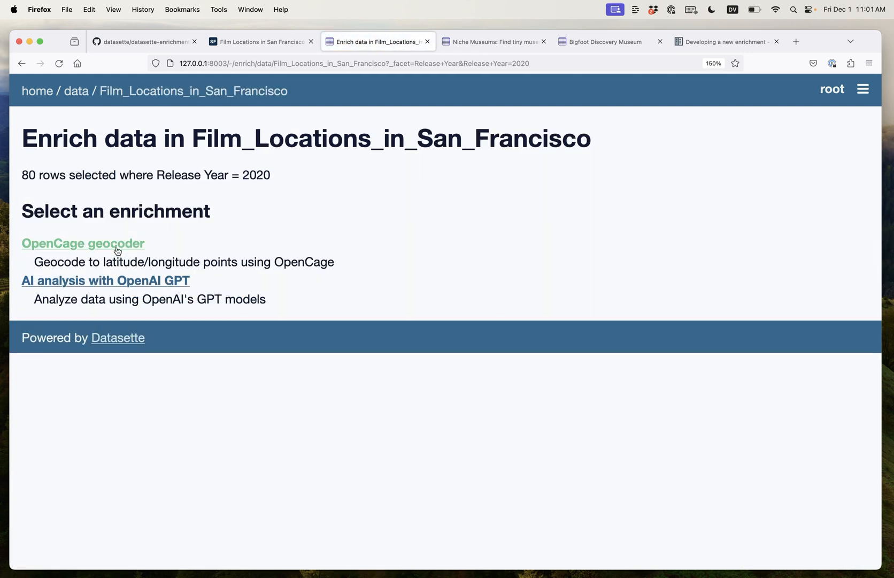
{"action": "left_click", "coordinate": [83, 243]}
{"action": "type", "text": "{{ Locations }}, S"}
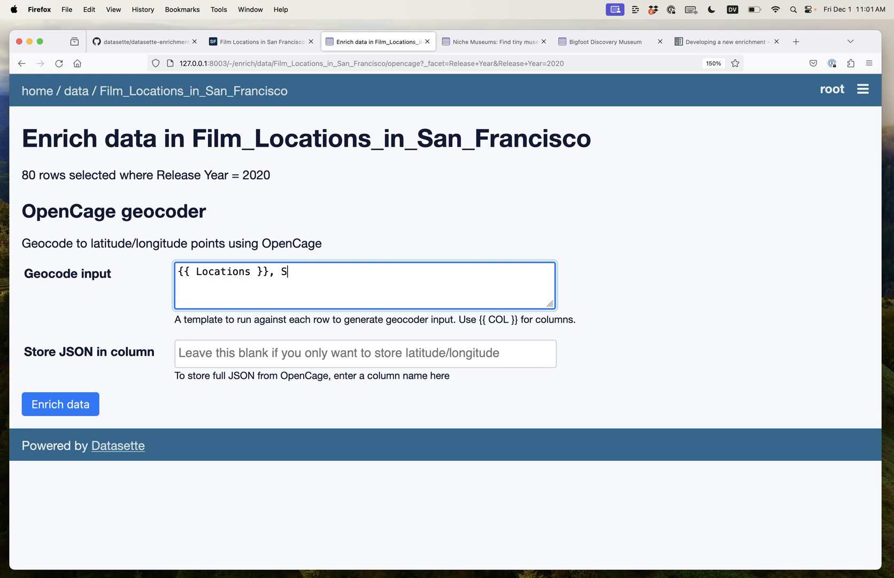
{"action": "type", "text": "an Francisc"}
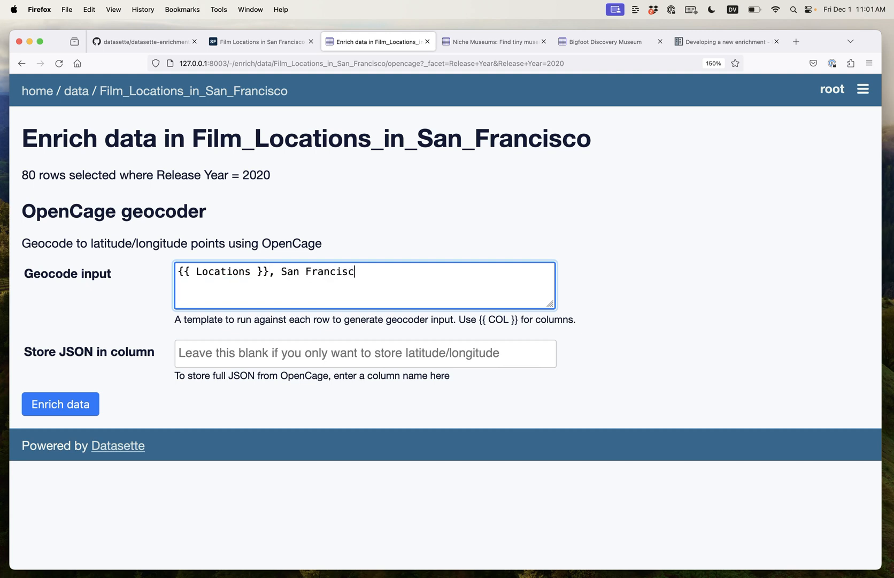
{"action": "type", "text": "o, Cali"}
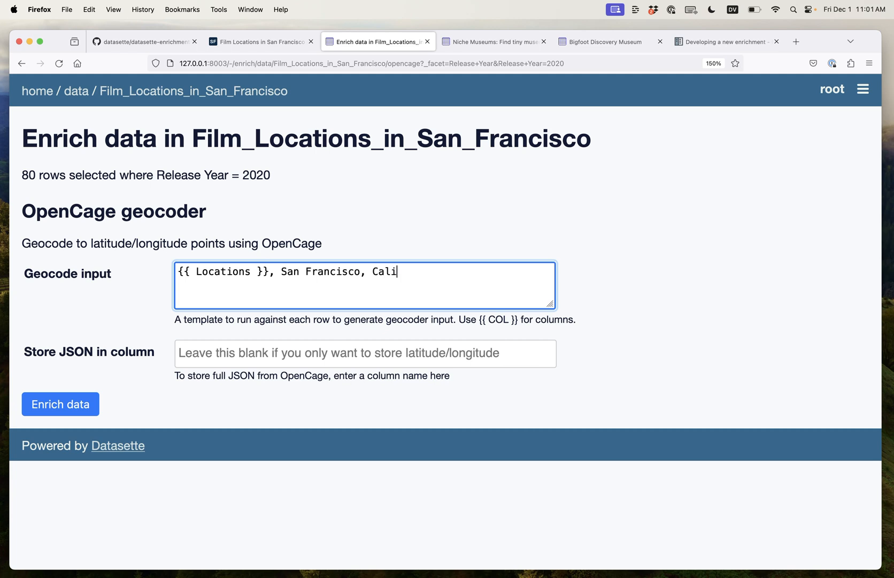
{"action": "type", "text": "fornia"}
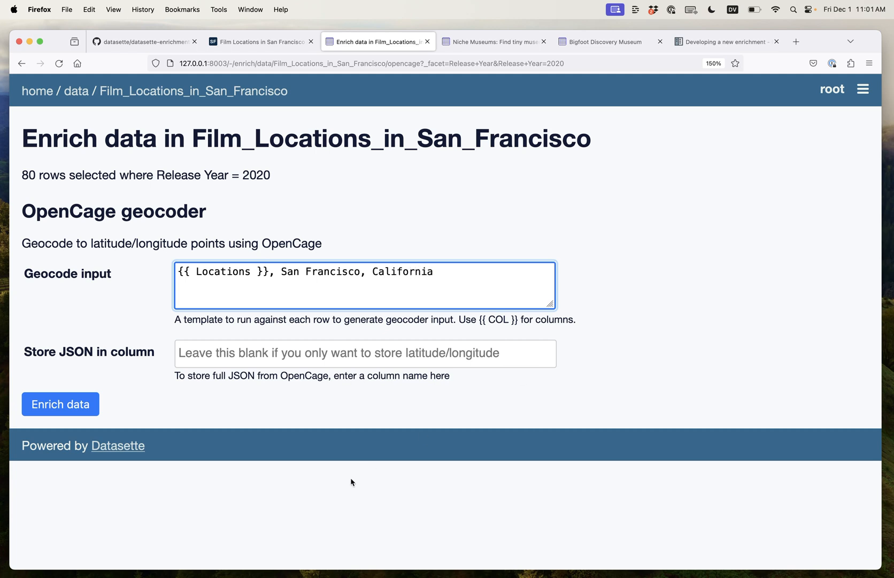
Step: Run geocoding on the 80 rows from 2020 and inspect a location marker on the map
{"action": "left_click", "coordinate": [60, 404]}
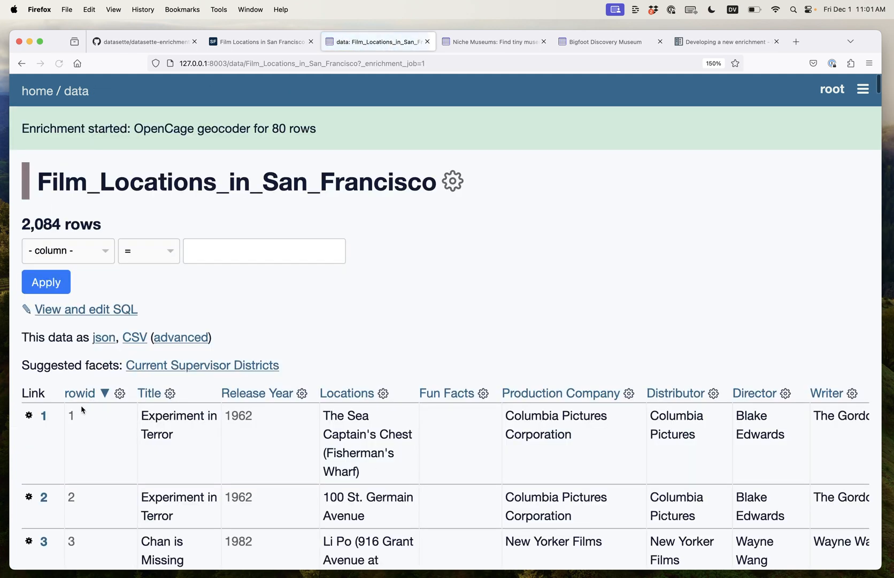
{"action": "mouse_move", "coordinate": [270, 303]}
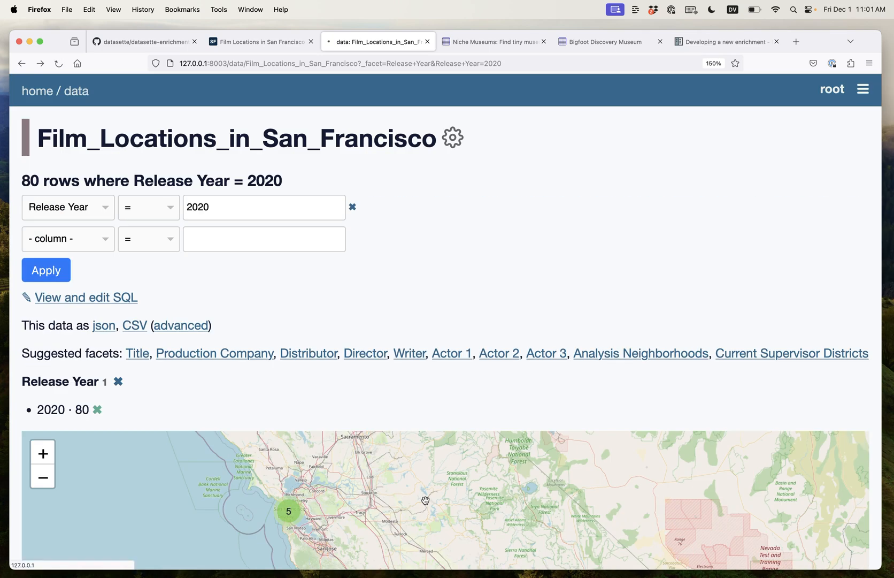
{"action": "scroll", "scroll_direction": "down", "scroll_amount": 3}
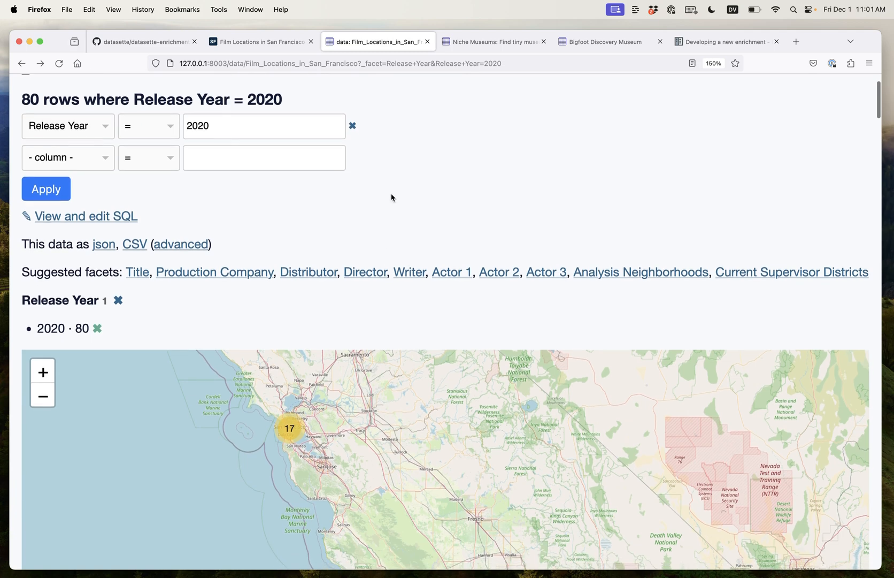
{"action": "scroll", "scroll_direction": "down", "scroll_amount": 3}
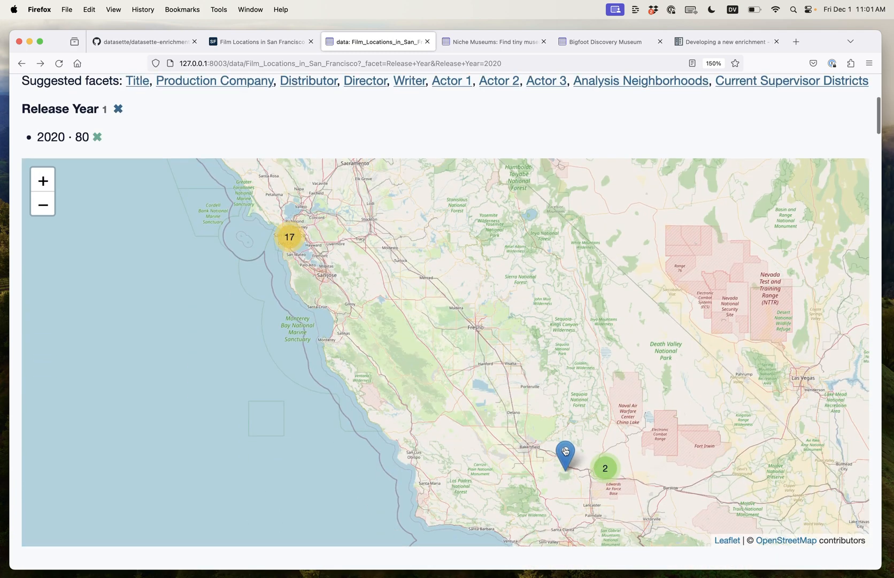
{"action": "left_click", "coordinate": [565, 457]}
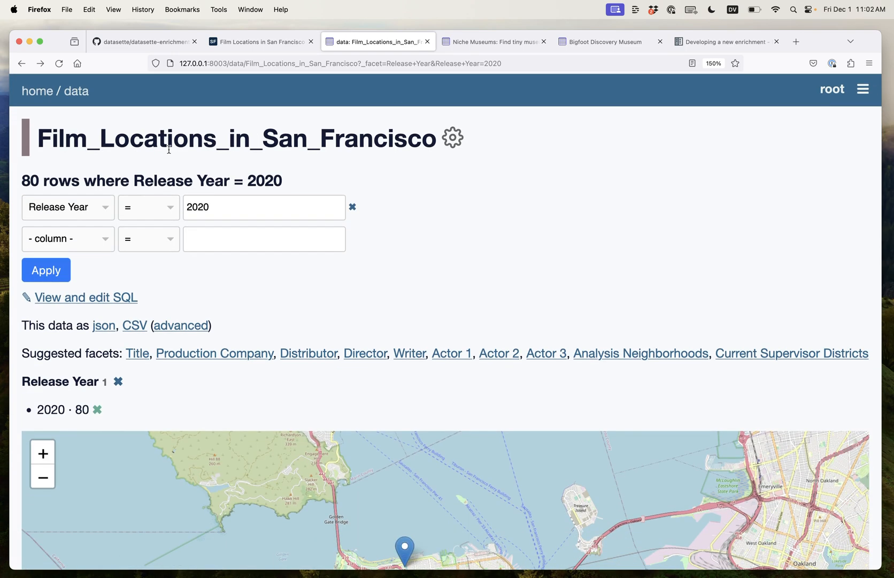
{"action": "mouse_move", "coordinate": [440, 128]}
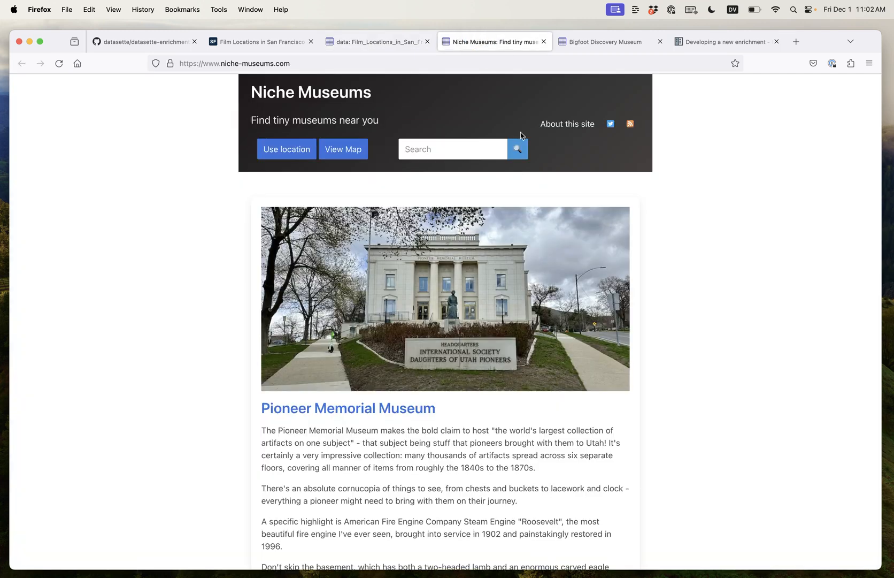
{"action": "mouse_move", "coordinate": [729, 210]}
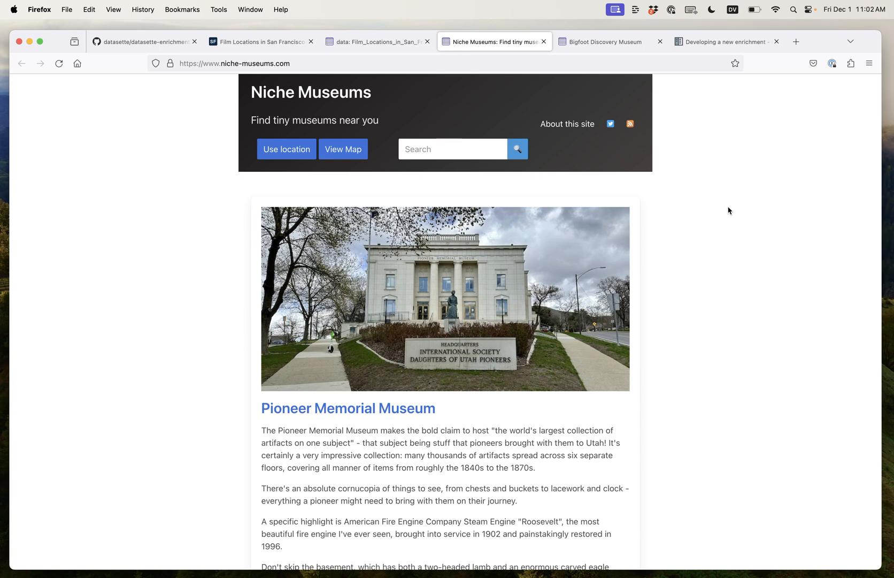
Step: Add 'browse' to the Niche Museums URL to reach its /browse page
{"action": "scroll", "scroll_direction": "down", "scroll_amount": 3}
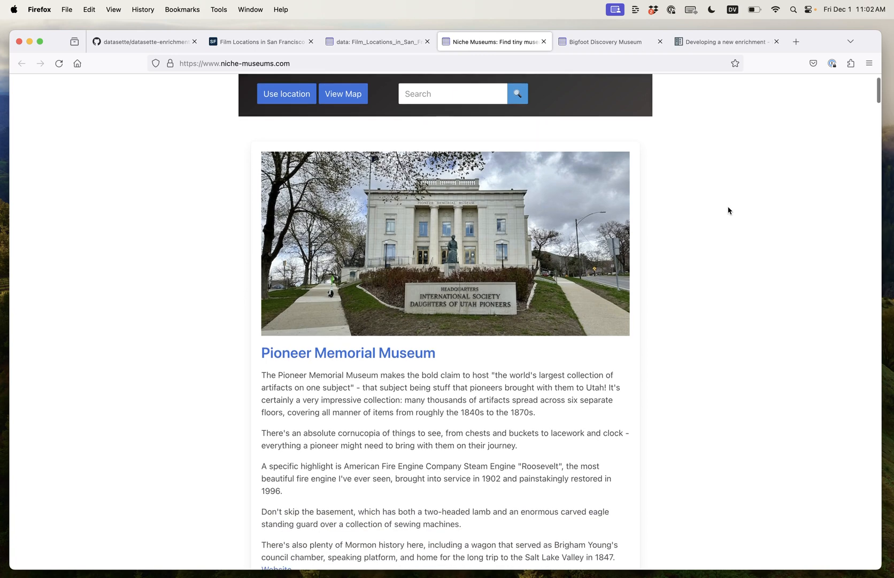
{"action": "scroll", "scroll_direction": "down", "scroll_amount": 3}
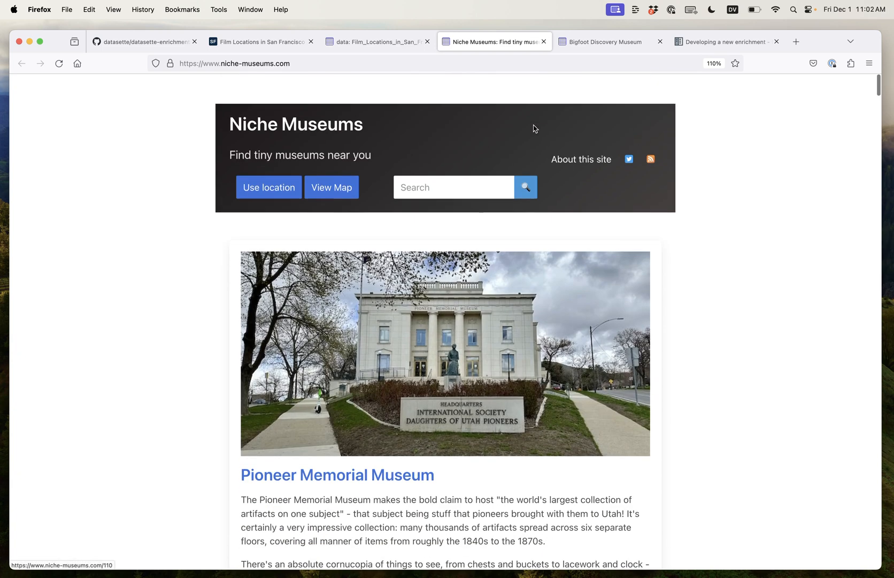
{"action": "left_click", "coordinate": [235, 63]}
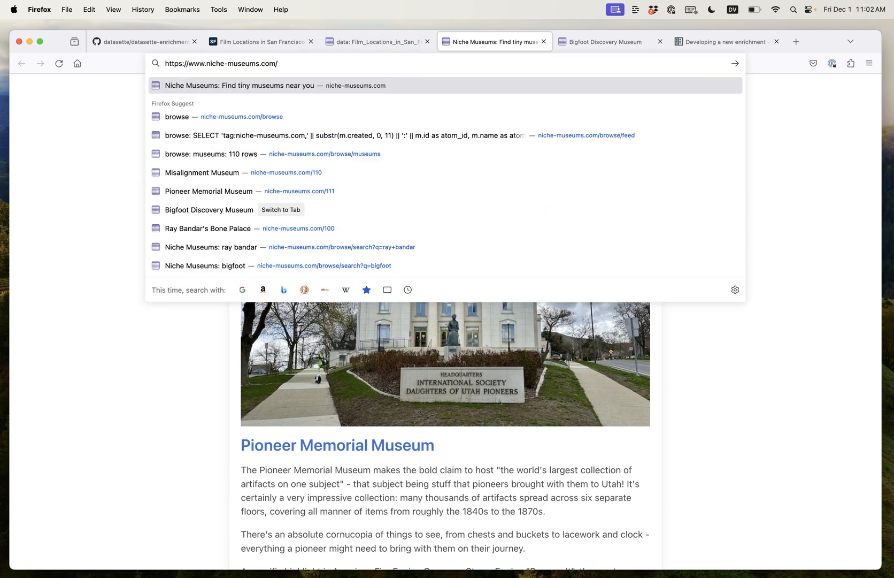
{"action": "type", "text": "browse"}
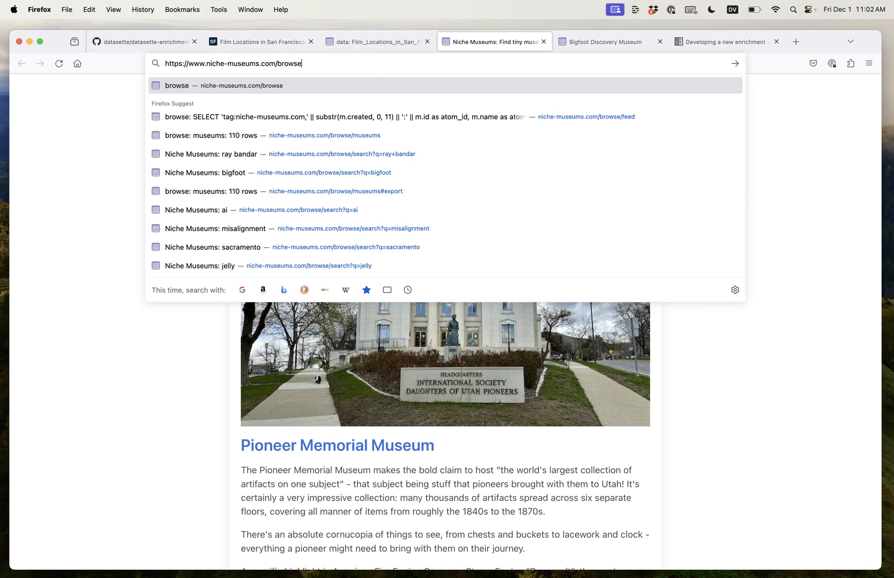
{"action": "left_click", "coordinate": [177, 85]}
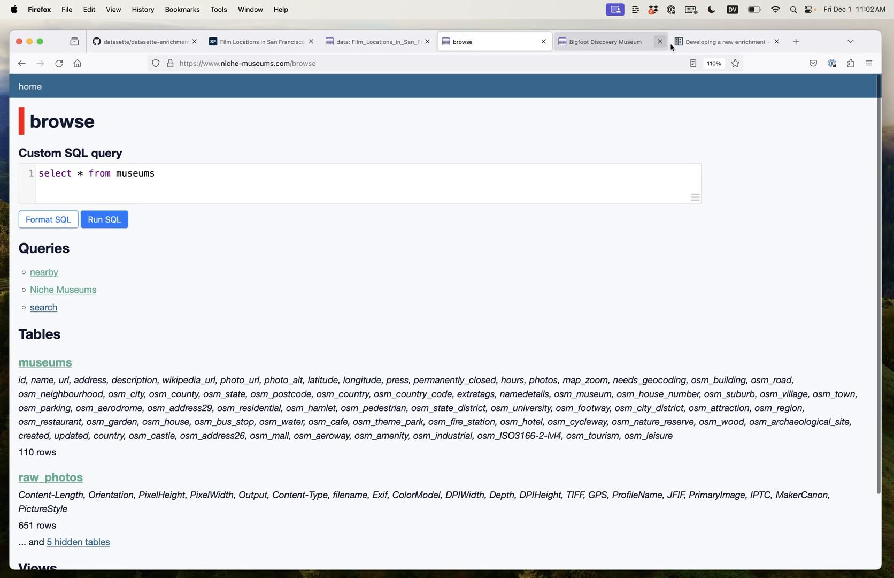
Step: In local Datasette, open the museums database and its 110-row museums table
{"action": "left_click", "coordinate": [376, 42]}
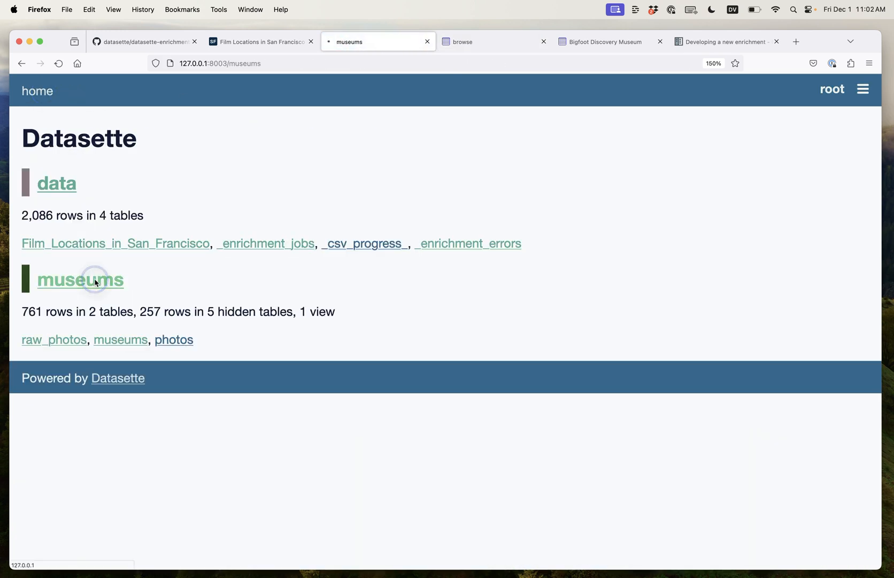
{"action": "left_click", "coordinate": [95, 280]}
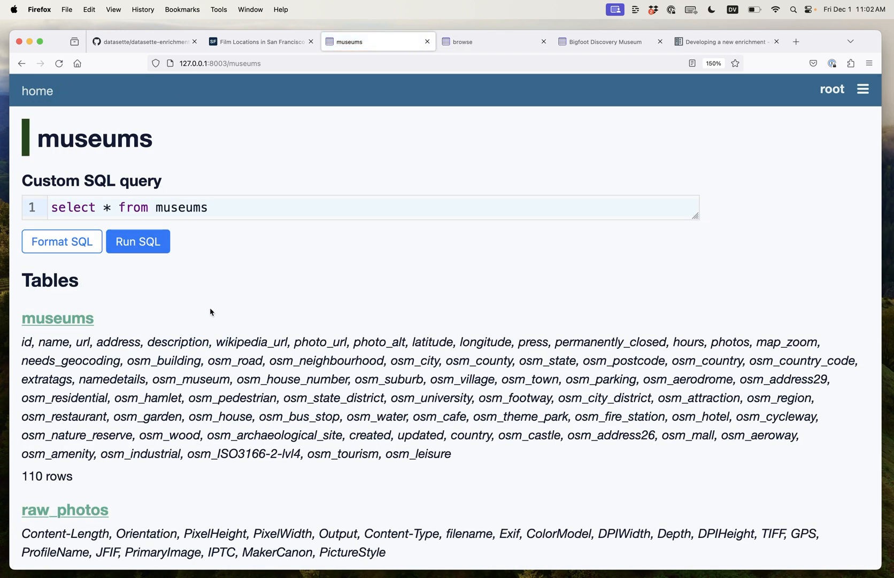
{"action": "left_click", "coordinate": [57, 318]}
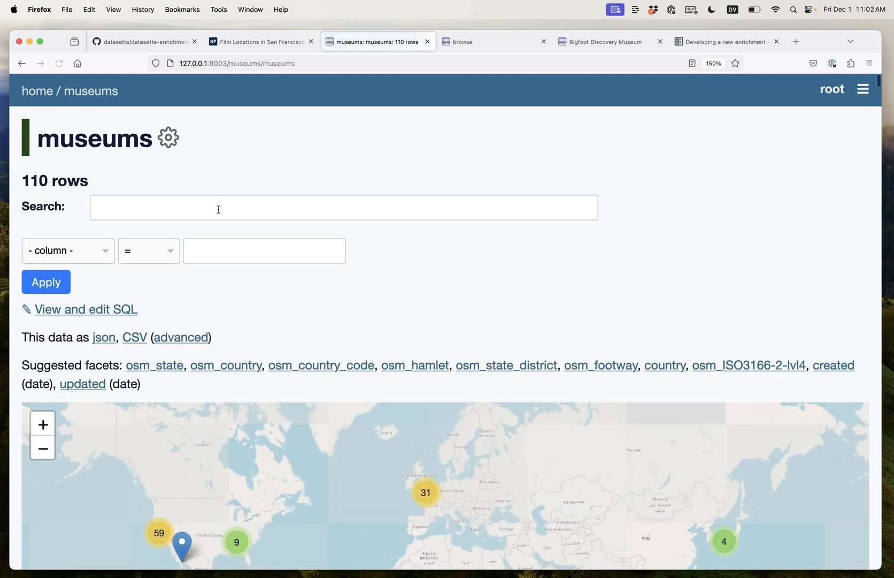
{"action": "scroll", "scroll_direction": "down", "scroll_amount": 3}
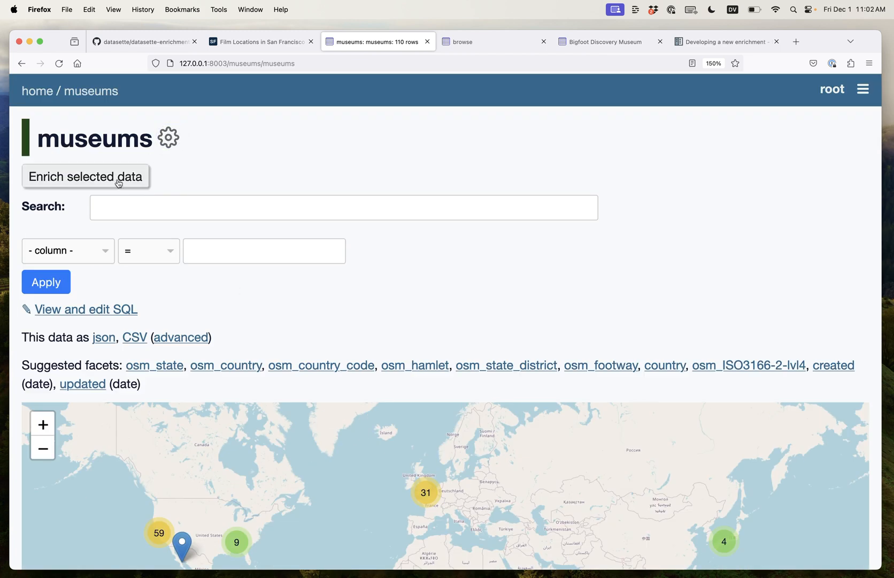
Step: Configure GPT with prompt {{ name }} {{ description }}, system prompt 'Write a haiku', output column haiku
{"action": "left_click", "coordinate": [86, 177]}
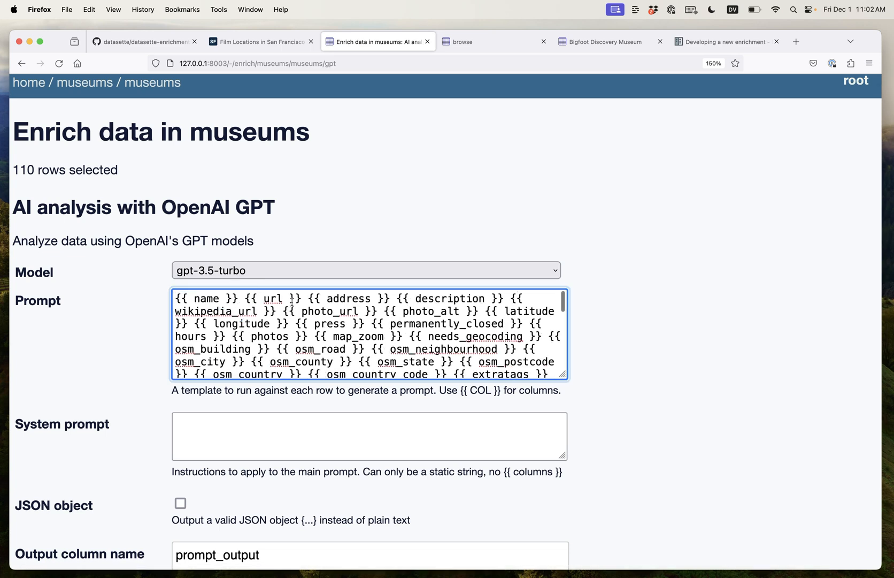
{"action": "left_click_drag", "start_coordinate": [242, 299], "coordinate": [389, 299]}
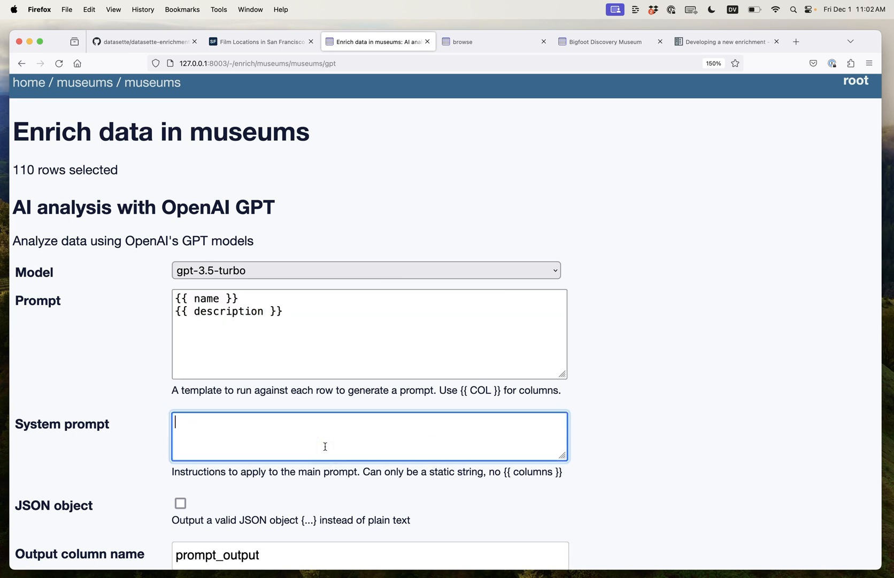
{"action": "scroll", "scroll_direction": "down", "scroll_amount": 3}
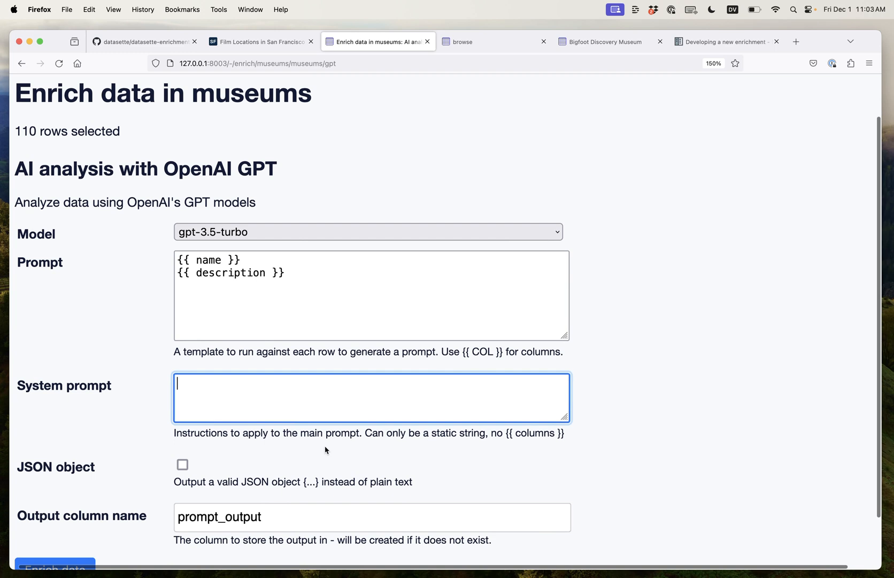
{"action": "type", "text": "Write a haiku"}
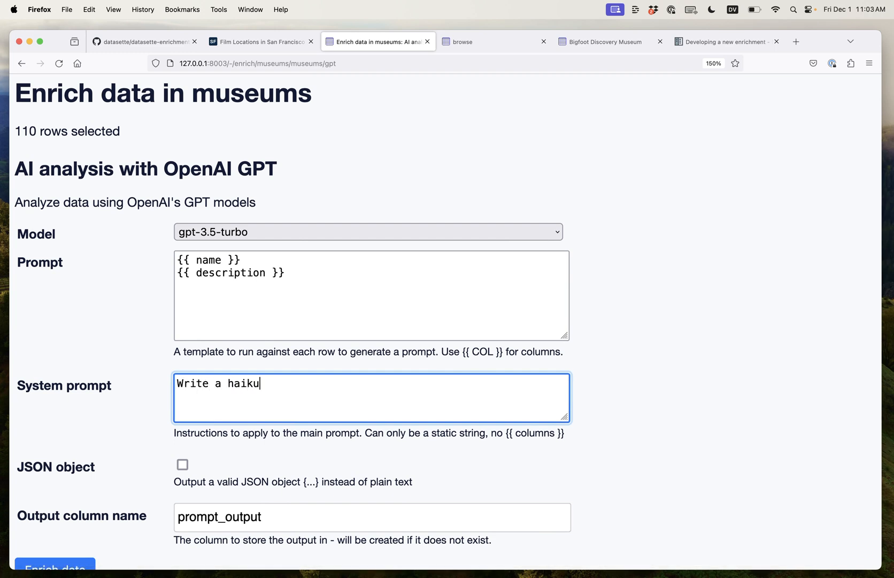
{"action": "type", "text": "hai"}
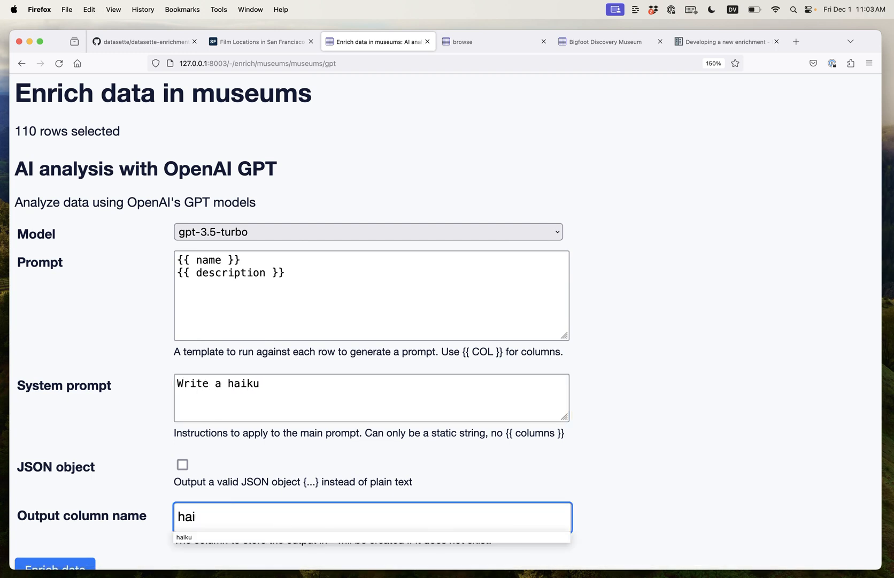
{"action": "left_click", "coordinate": [62, 570]}
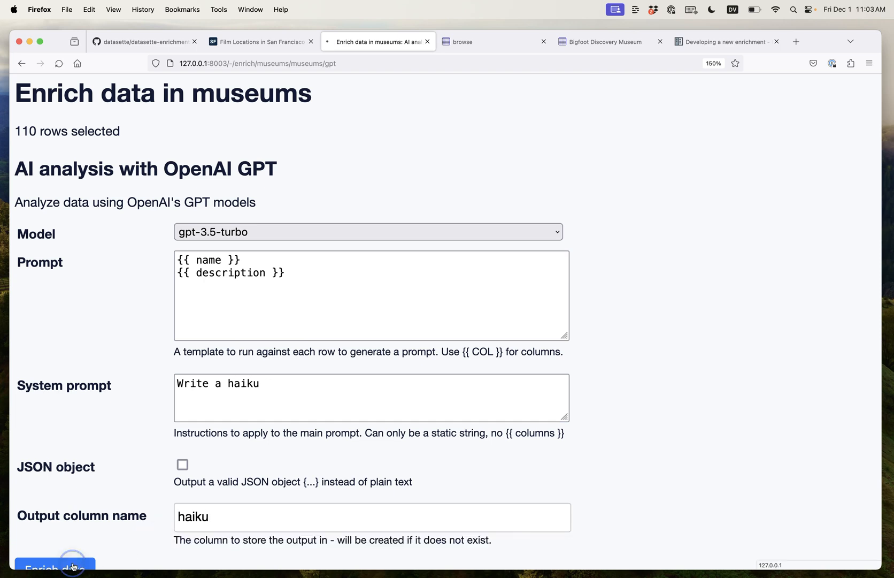
Step: Run the haiku enrichment and scroll across to the generated haiku column
{"action": "left_click", "coordinate": [54, 574]}
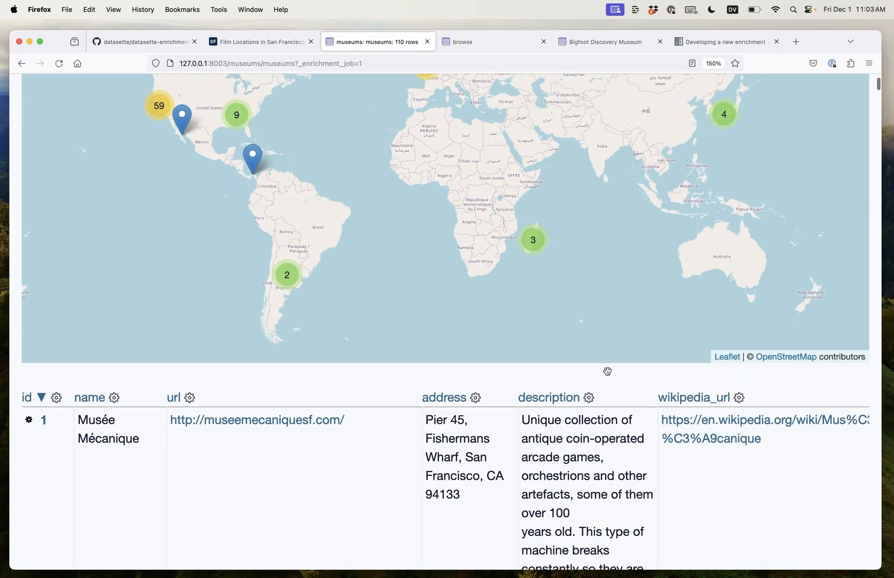
{"action": "scroll", "scroll_direction": "right", "scroll_amount": 3}
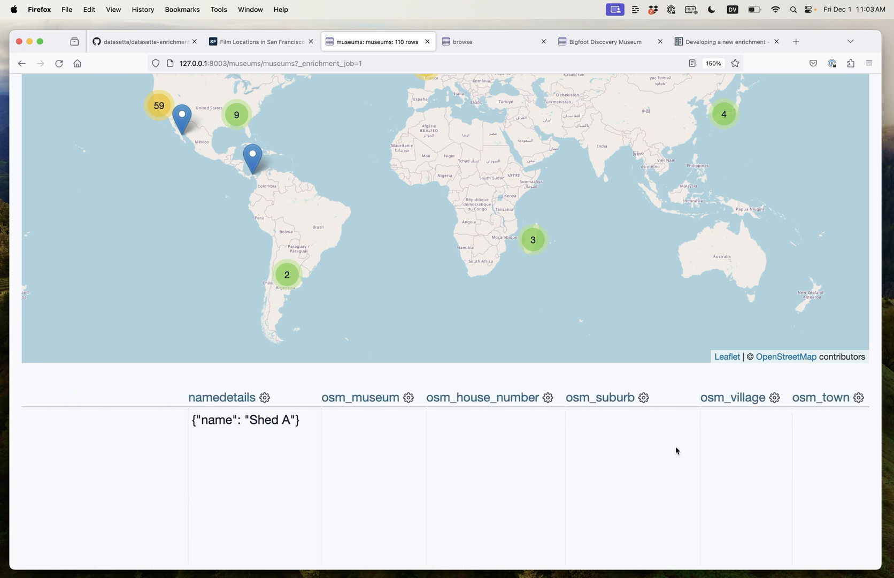
{"action": "scroll", "scroll_direction": "right", "scroll_amount": 3}
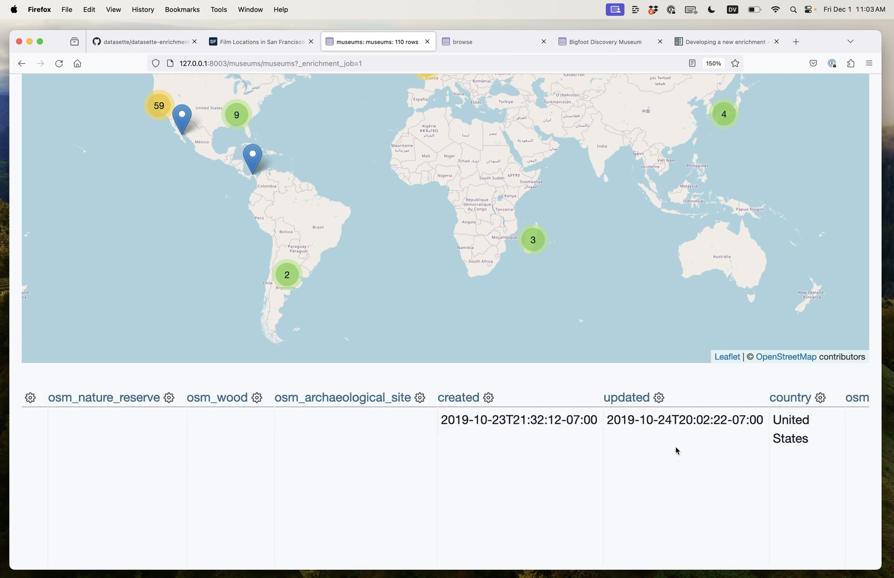
{"action": "scroll", "scroll_direction": "right", "scroll_amount": 3}
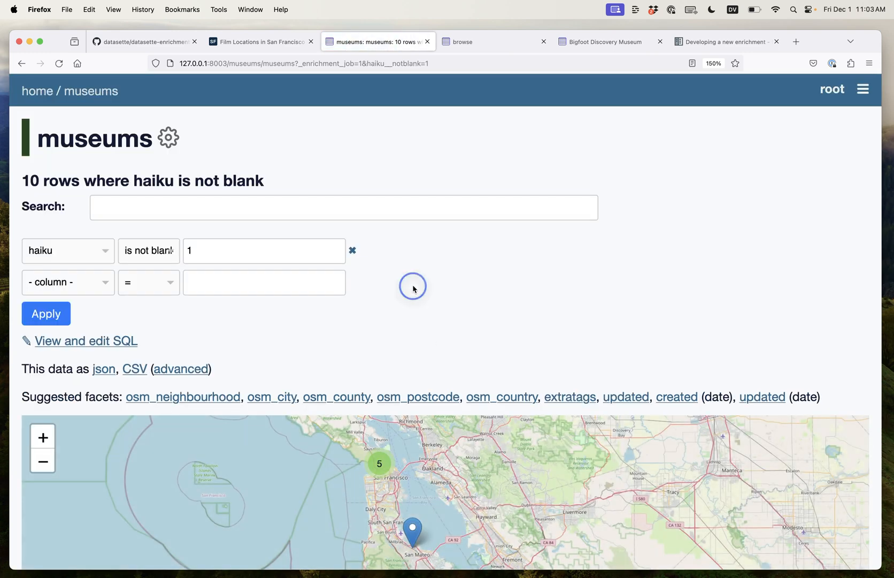
{"action": "scroll", "scroll_direction": "down", "scroll_amount": 3}
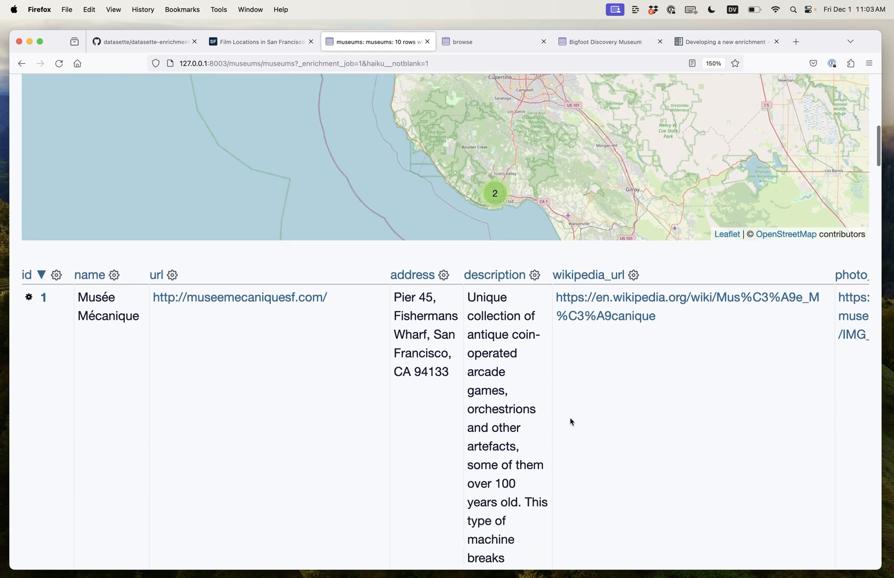
{"action": "scroll", "scroll_direction": "right", "scroll_amount": 3}
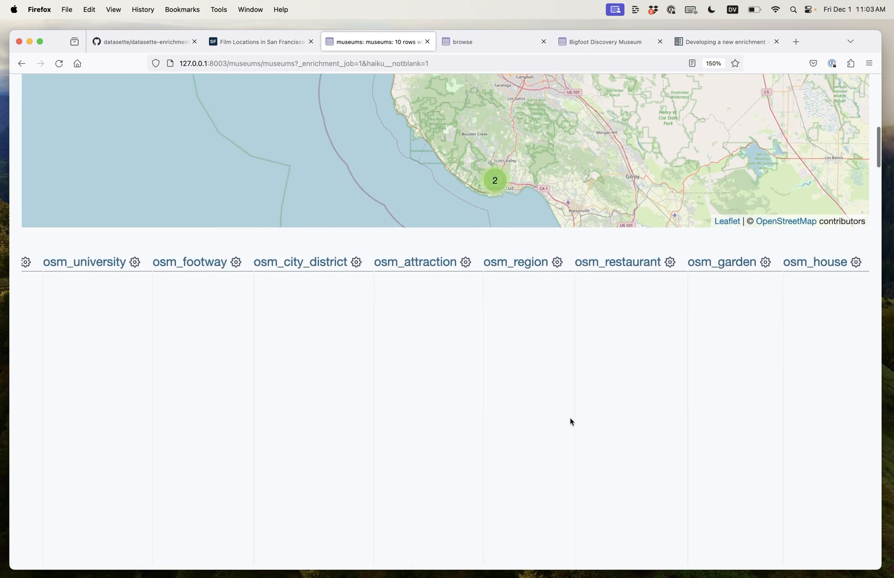
{"action": "scroll", "scroll_direction": "right", "scroll_amount": 3}
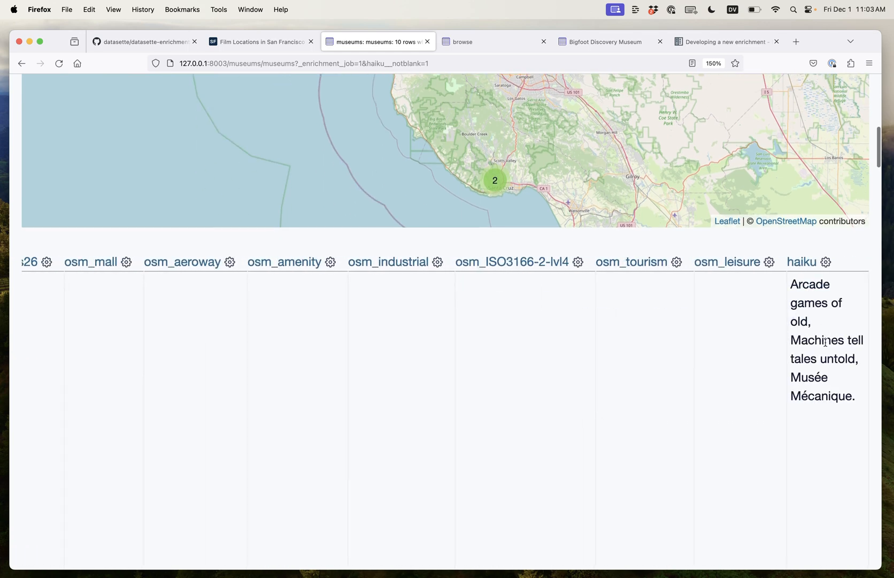
{"action": "scroll", "scroll_direction": "down", "scroll_amount": 3}
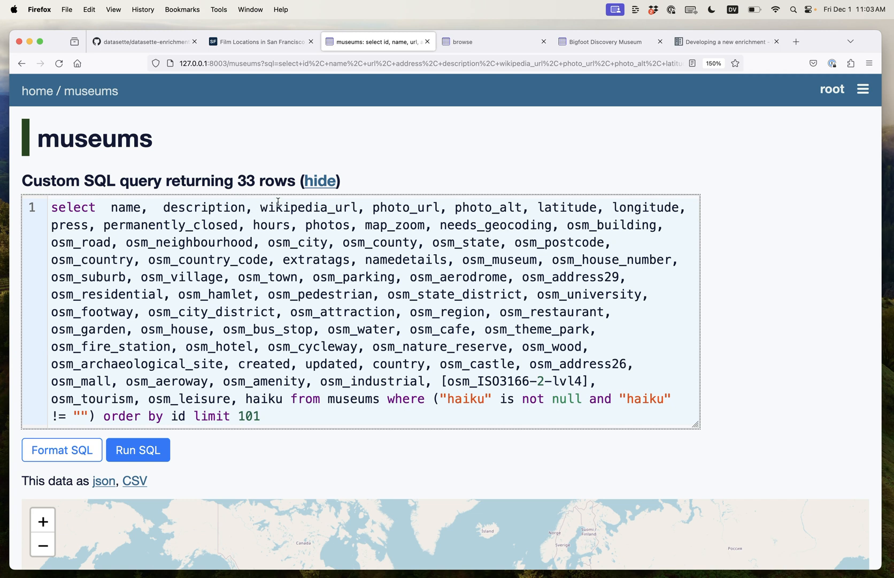
Step: Trim the SQL query to name, description and haiku, returning 43 rows
{"action": "left_click_drag", "start_coordinate": [260, 207], "coordinate": [234, 398]}
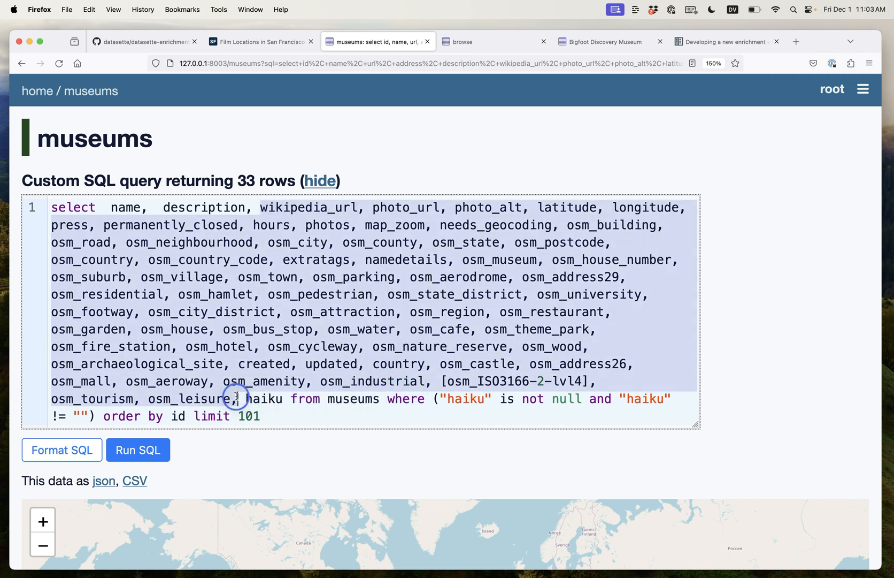
{"action": "left_click", "coordinate": [138, 259]}
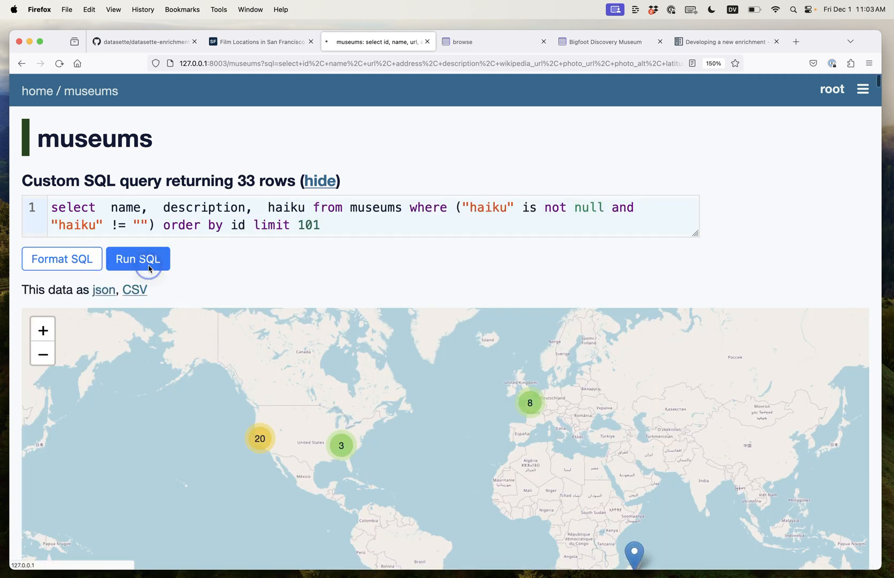
{"action": "left_click", "coordinate": [138, 259]}
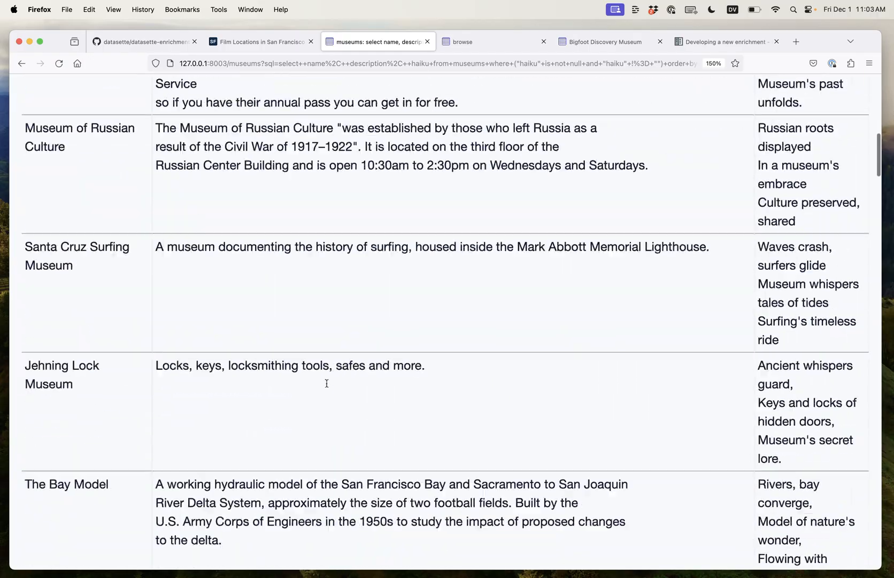
{"action": "scroll", "scroll_direction": "down", "scroll_amount": 3}
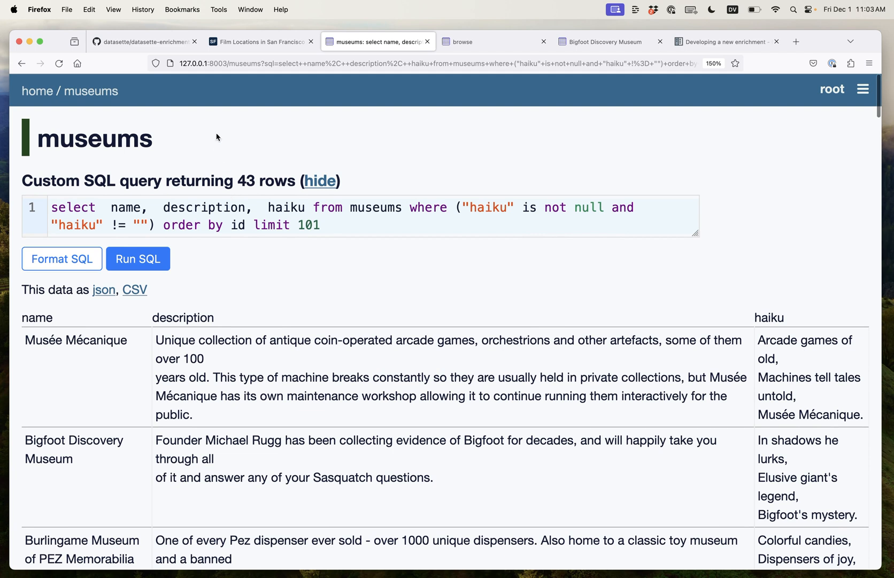
{"action": "mouse_move", "coordinate": [110, 90]}
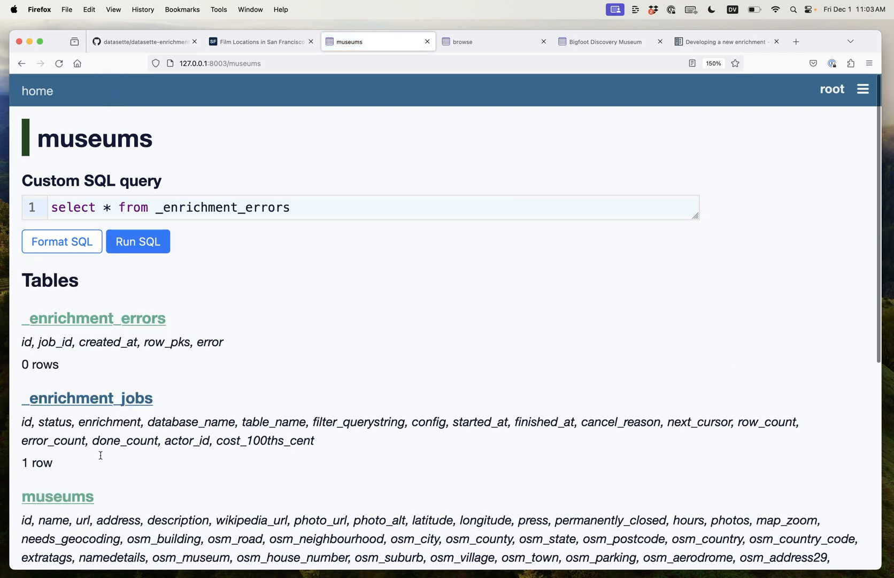
Step: Start an OpenAI GPT enrichment with gpt-4-turbo and a {{ description }}-only prompt
{"action": "left_click", "coordinate": [58, 496]}
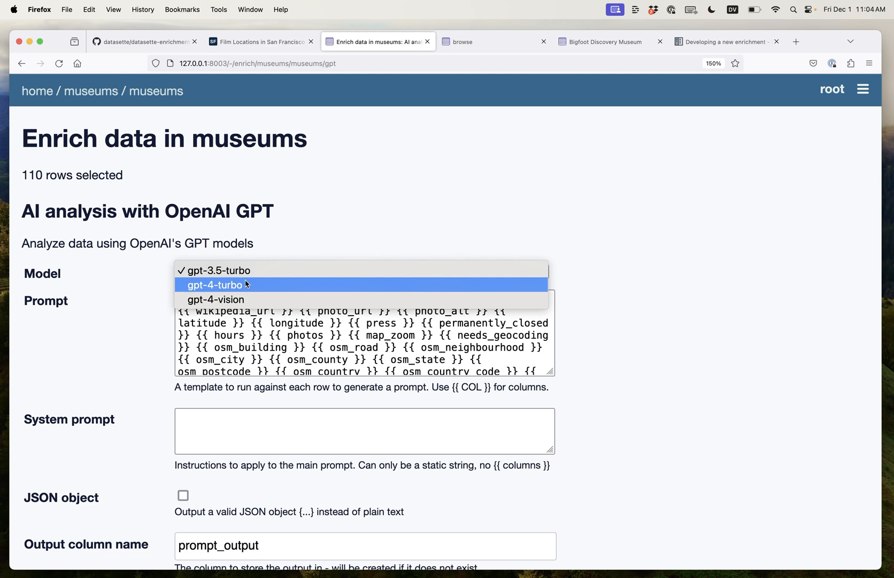
{"action": "left_click", "coordinate": [221, 284]}
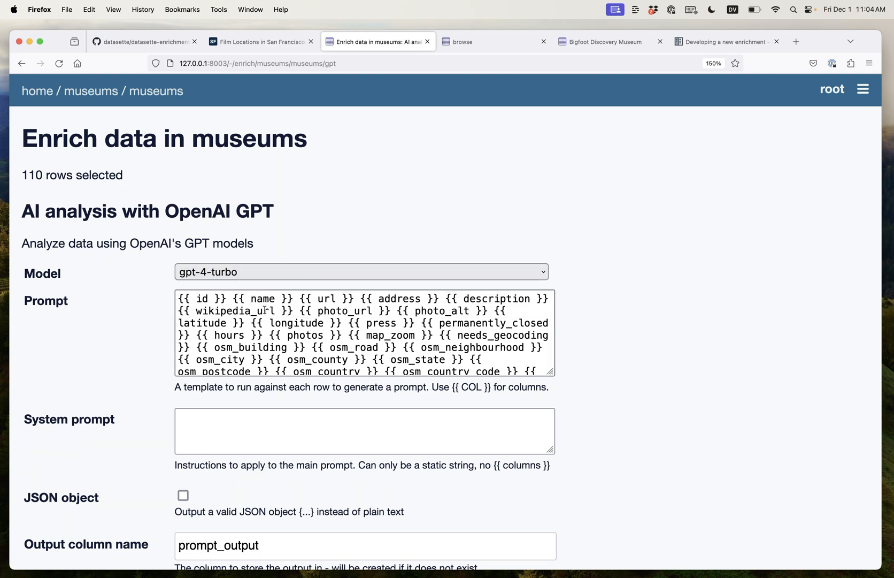
{"action": "left_click", "coordinate": [360, 299]}
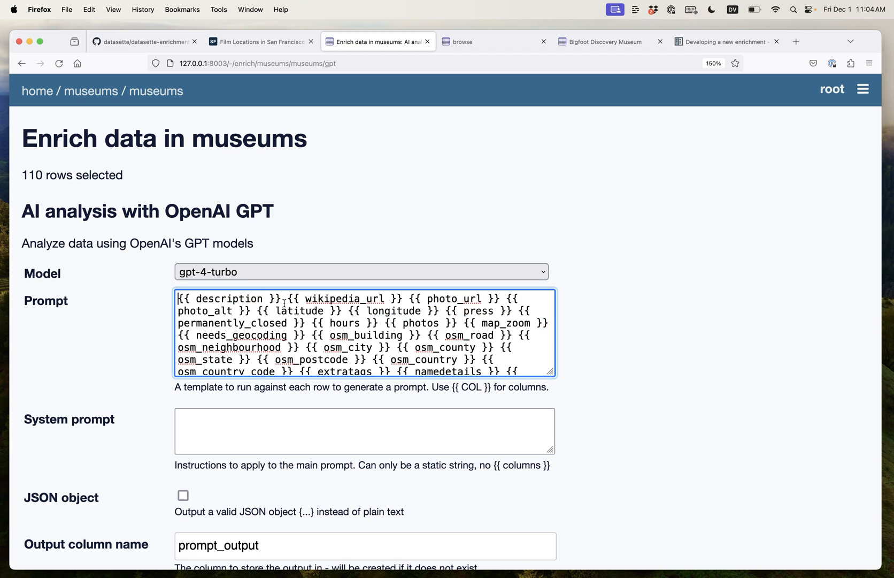
{"action": "key", "text": "Cmd+Tab"}
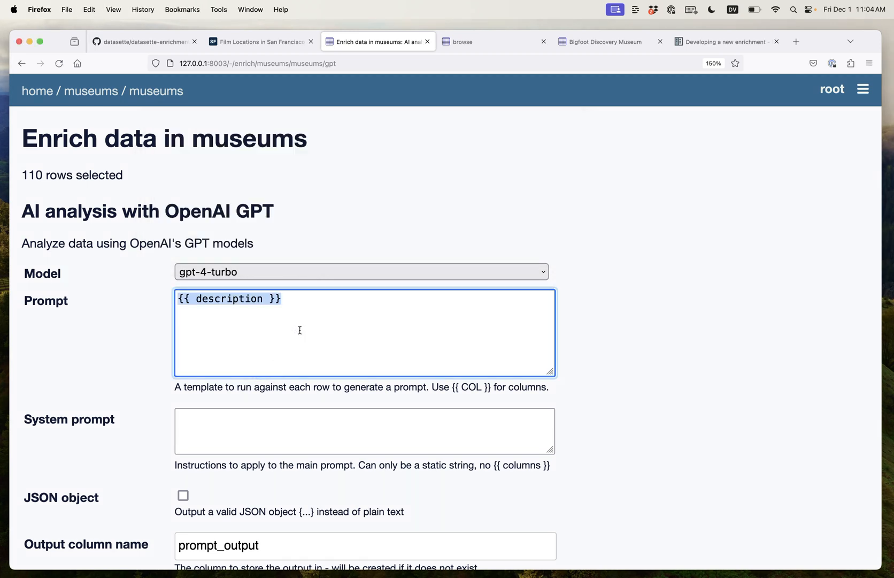
Step: Add the system prompt to extract people and years, enable JSON output, name column 'extracted'
{"action": "type", "text": "Extract the people and years mentioned in this post."}
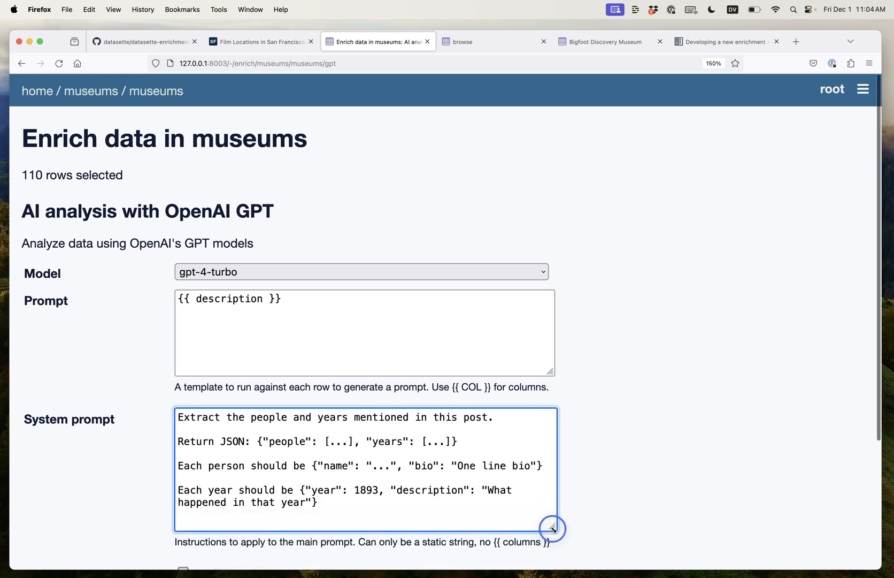
{"action": "scroll", "scroll_direction": "down", "scroll_amount": 3}
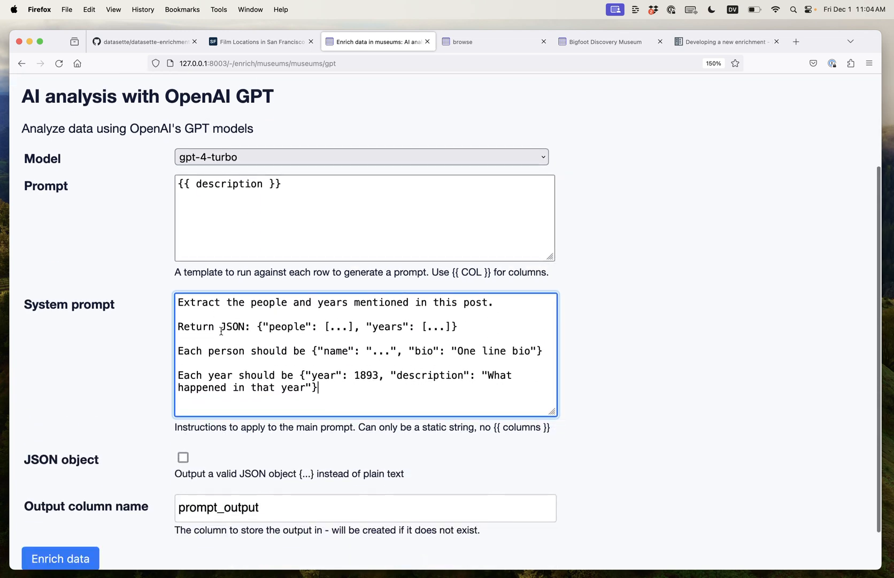
{"action": "left_click", "coordinate": [182, 412]}
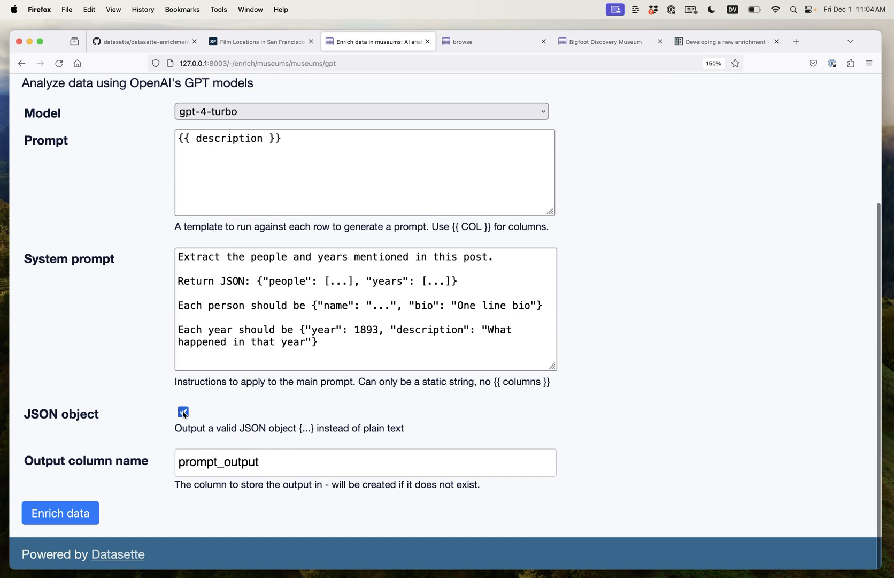
{"action": "type", "text": "e"}
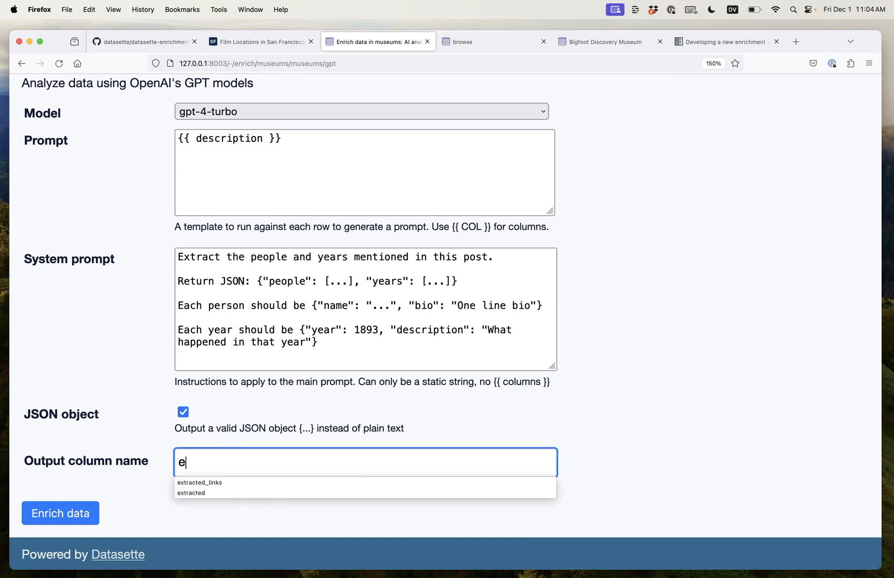
{"action": "left_click", "coordinate": [192, 492]}
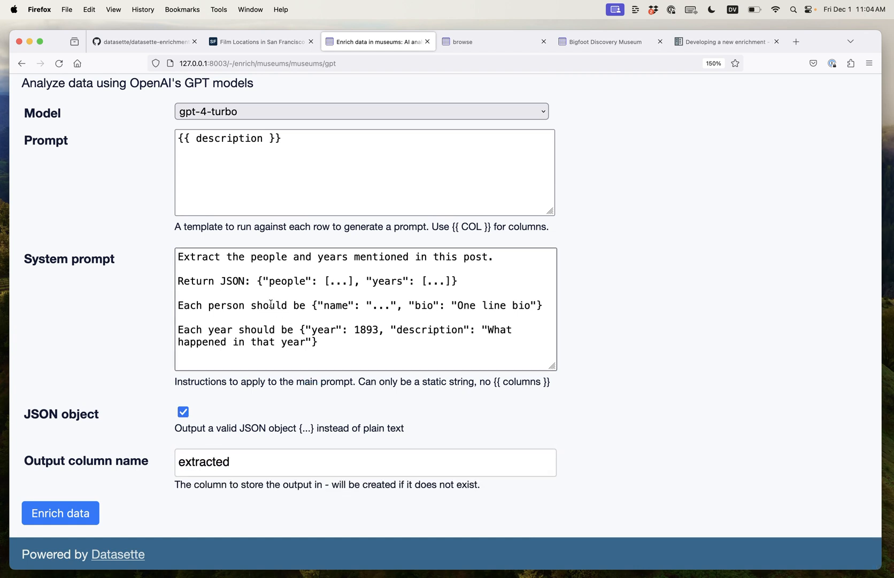
{"action": "mouse_move", "coordinate": [262, 329]}
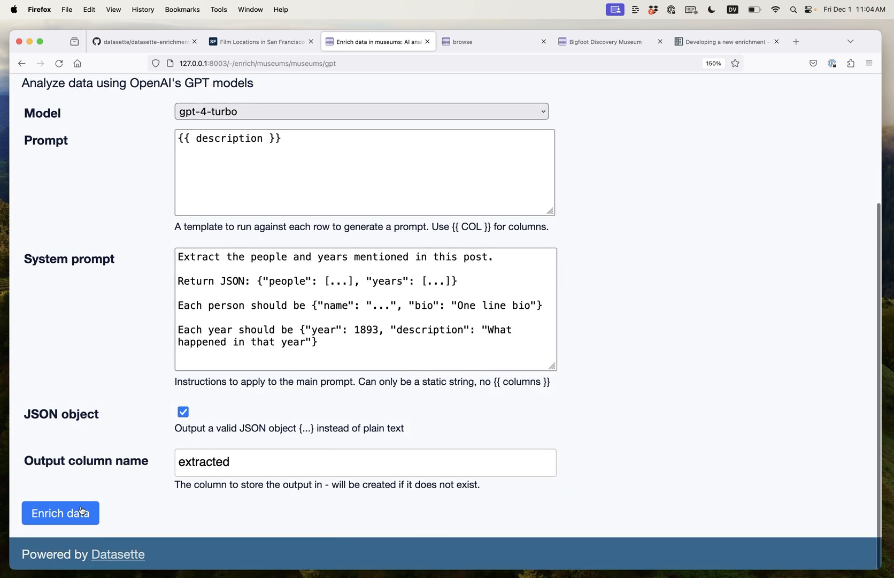
{"action": "left_click", "coordinate": [60, 513]}
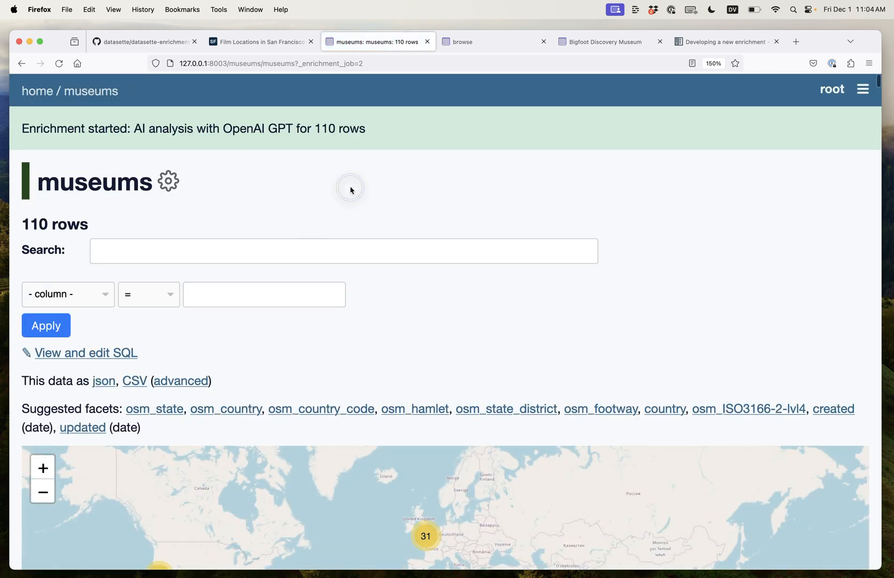
{"action": "scroll", "scroll_direction": "down", "scroll_amount": 3}
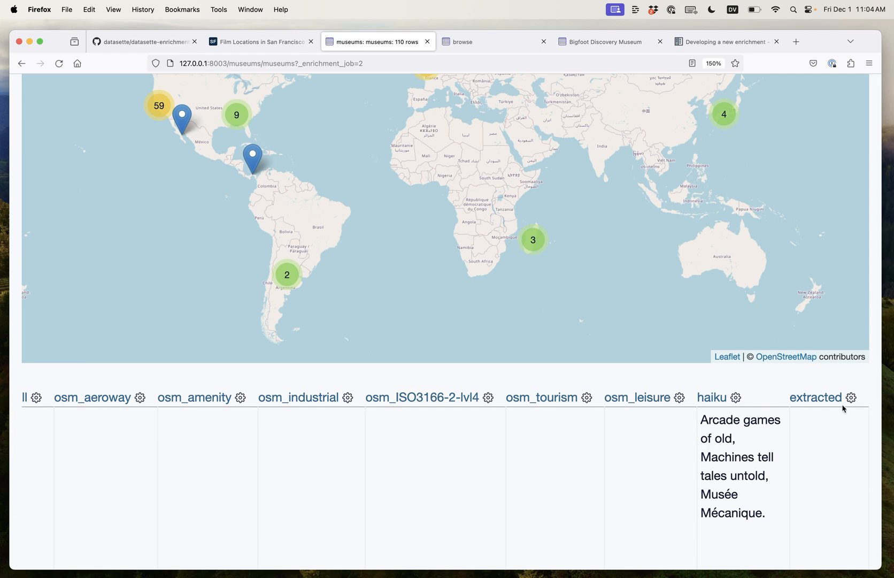
{"action": "left_click", "coordinate": [853, 397]}
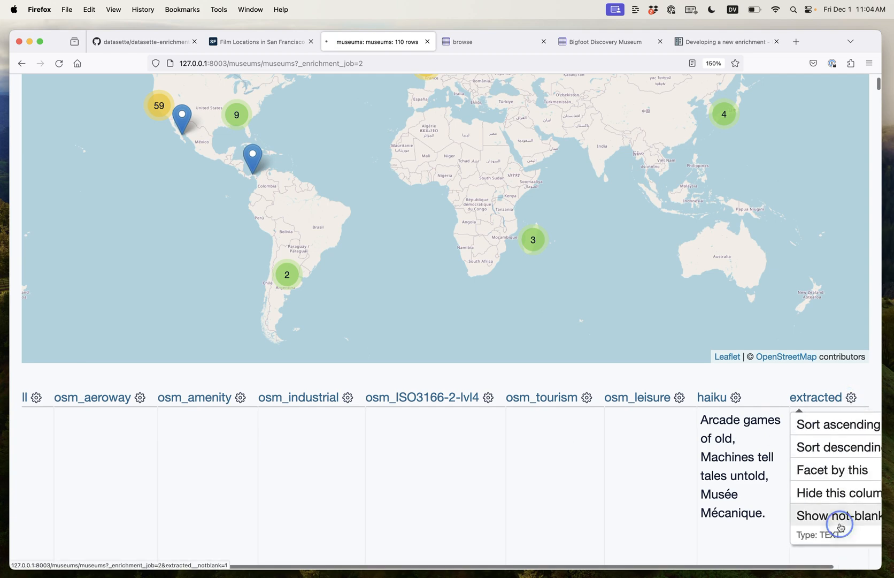
{"action": "left_click", "coordinate": [838, 515]}
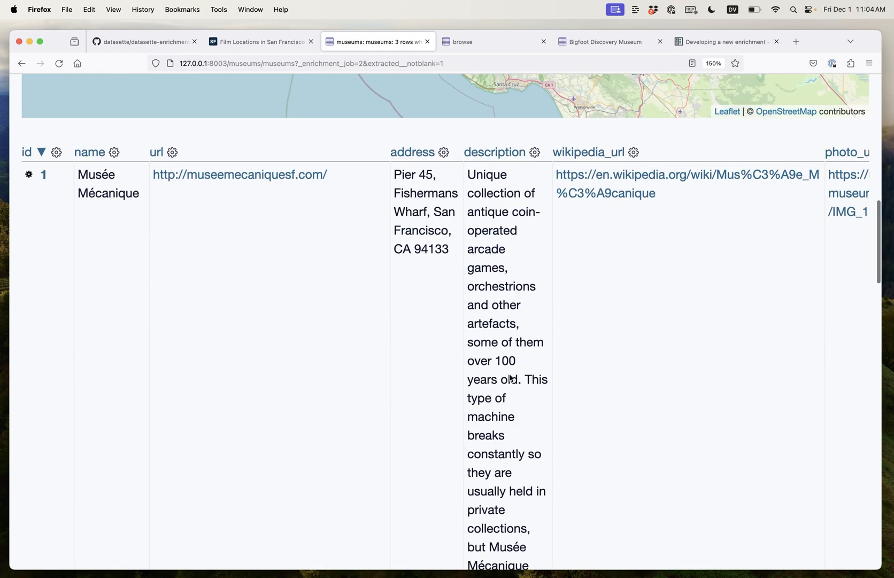
{"action": "scroll", "scroll_direction": "right", "scroll_amount": 3}
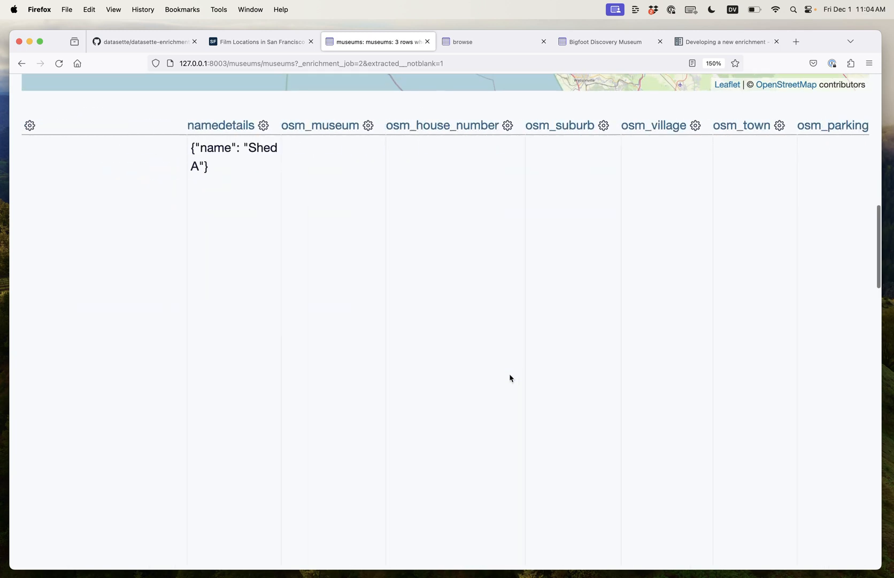
{"action": "scroll", "scroll_direction": "right", "scroll_amount": 3}
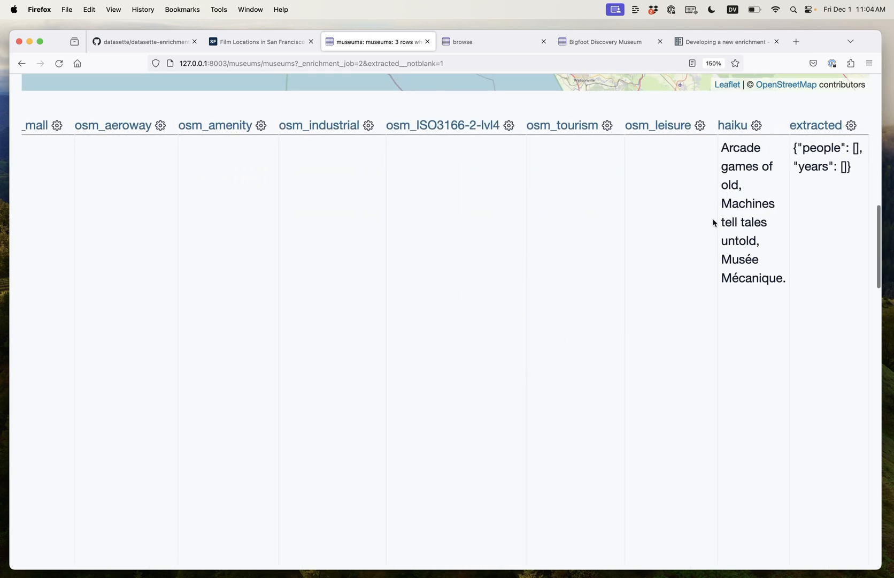
{"action": "scroll", "scroll_direction": "down", "scroll_amount": 3}
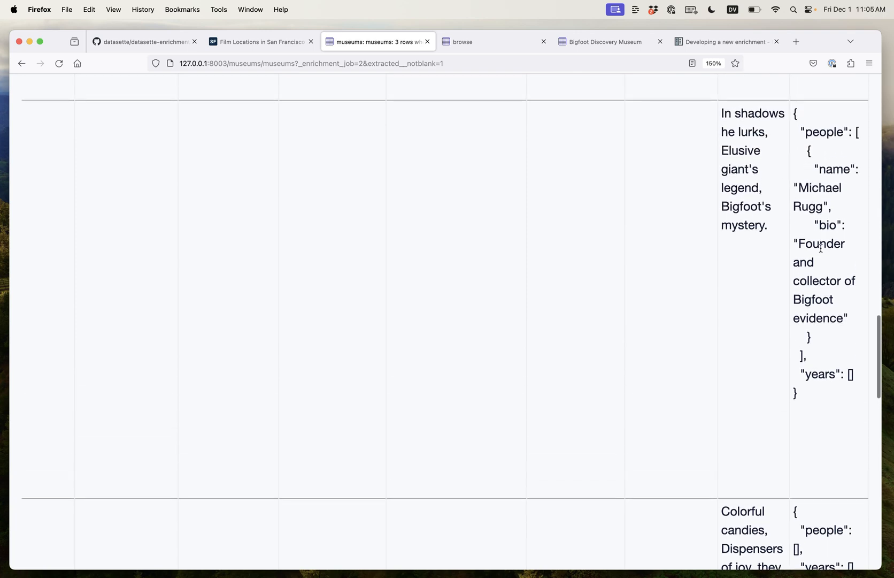
{"action": "scroll", "scroll_direction": "down", "scroll_amount": 3}
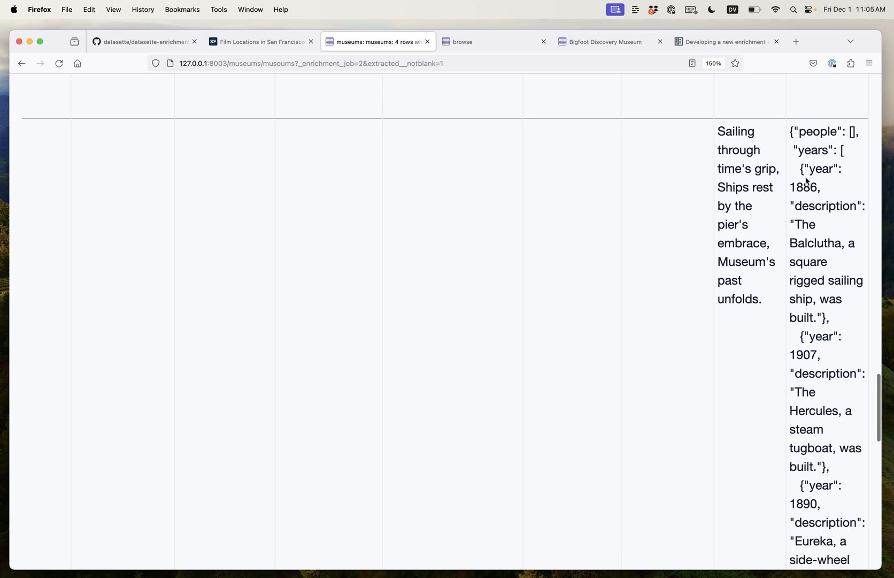
{"action": "scroll", "scroll_direction": "down", "scroll_amount": 3}
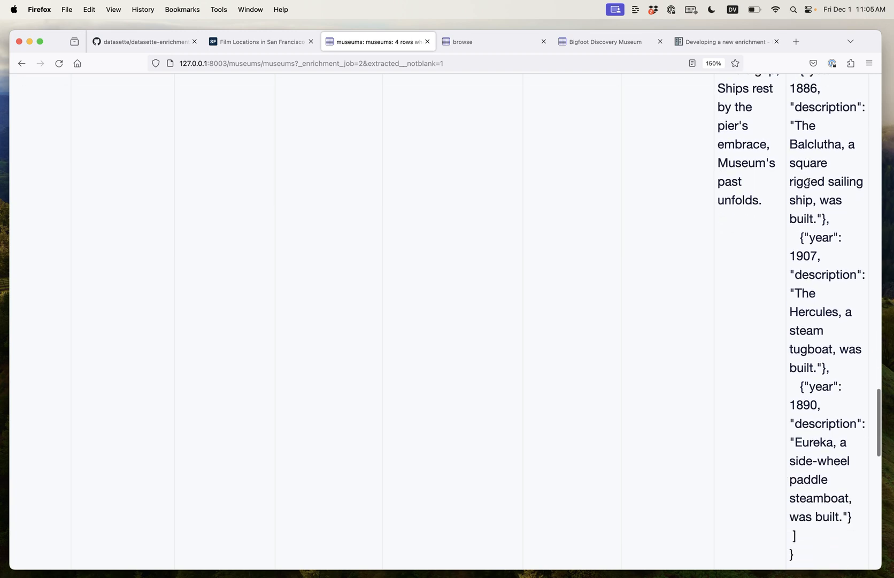
{"action": "scroll", "scroll_direction": "down", "scroll_amount": 3}
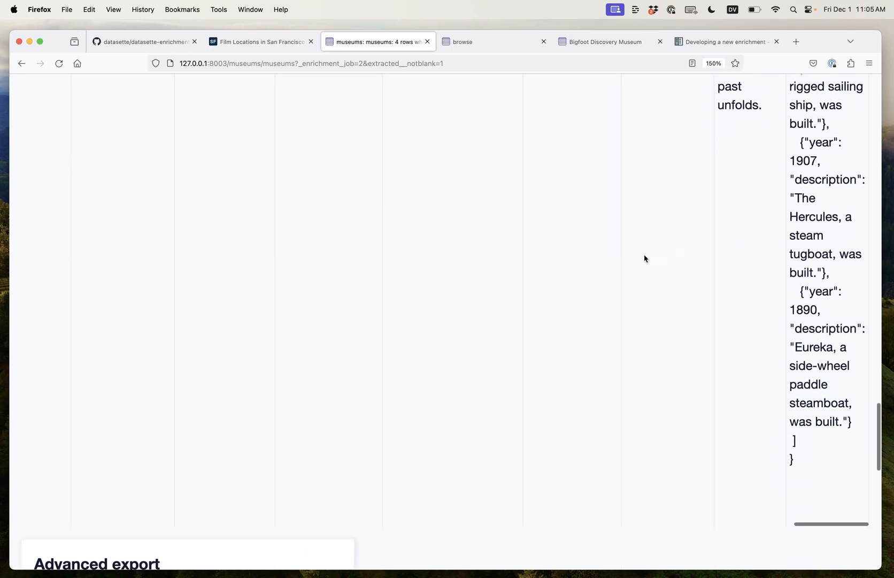
{"action": "mouse_move", "coordinate": [717, 349]}
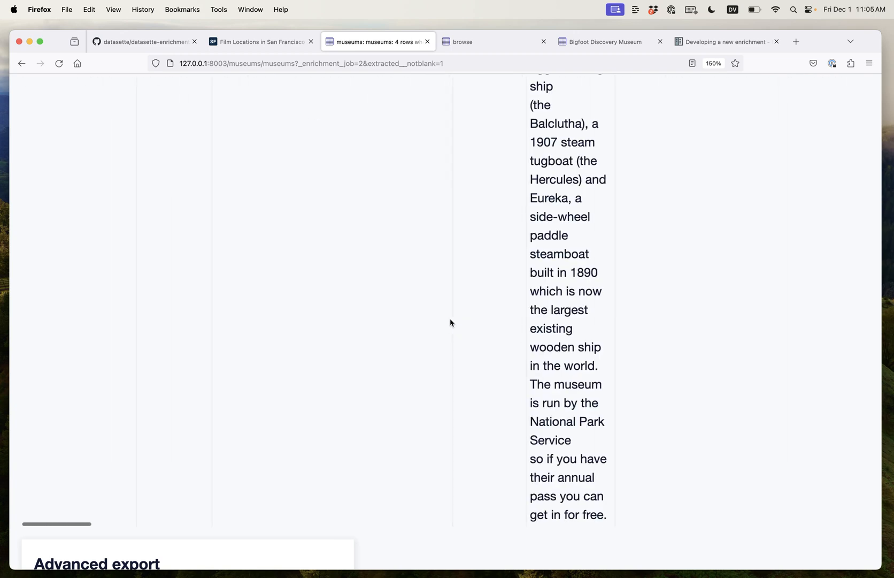
{"action": "scroll", "scroll_direction": "up", "scroll_amount": 3}
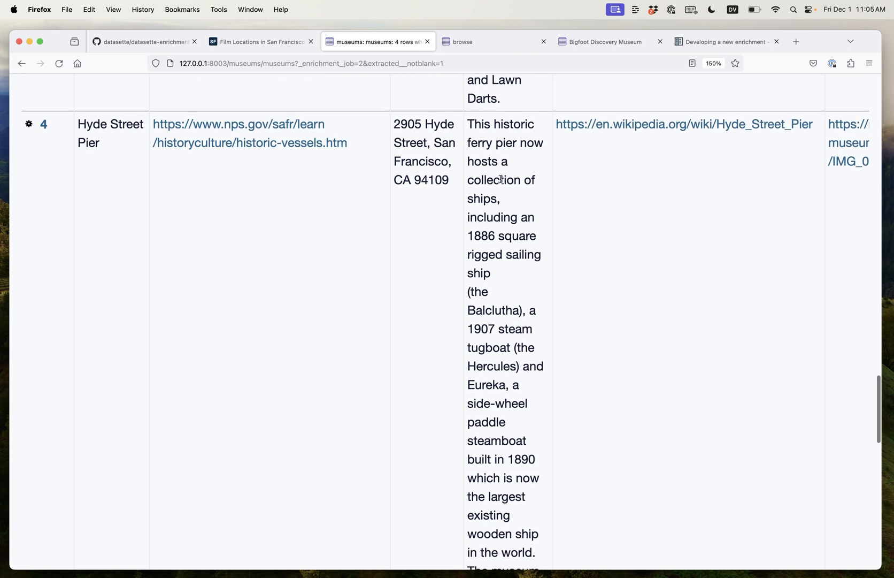
{"action": "scroll", "scroll_direction": "down", "scroll_amount": 3}
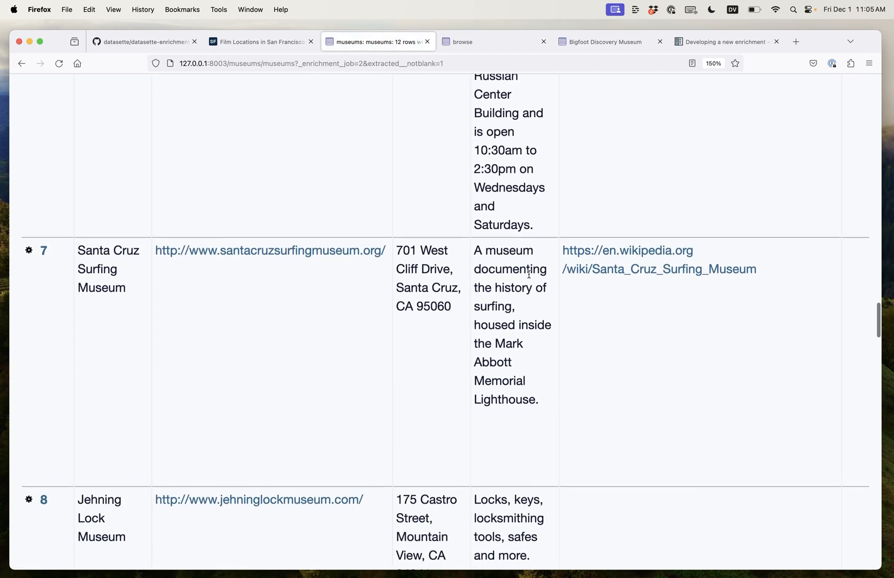
{"action": "scroll", "scroll_direction": "down", "scroll_amount": 3}
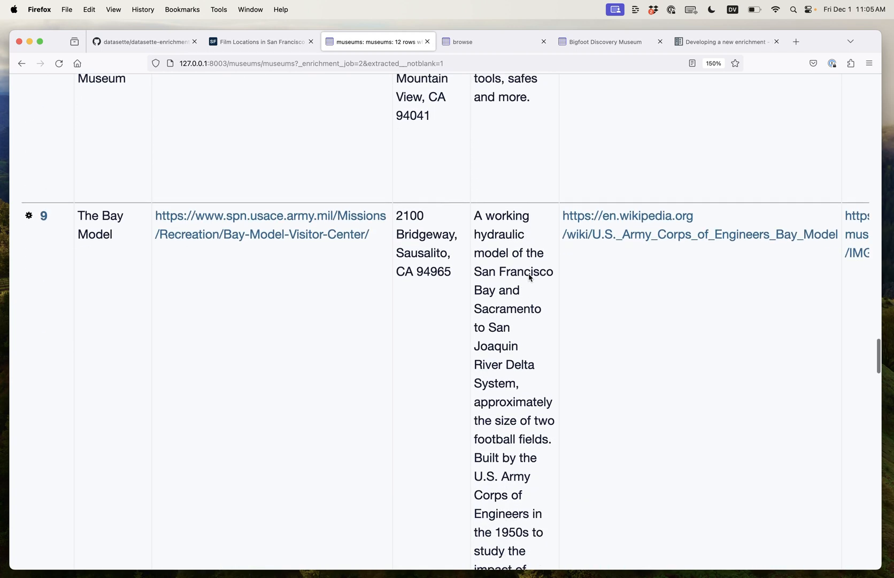
{"action": "scroll", "scroll_direction": "down", "scroll_amount": 3}
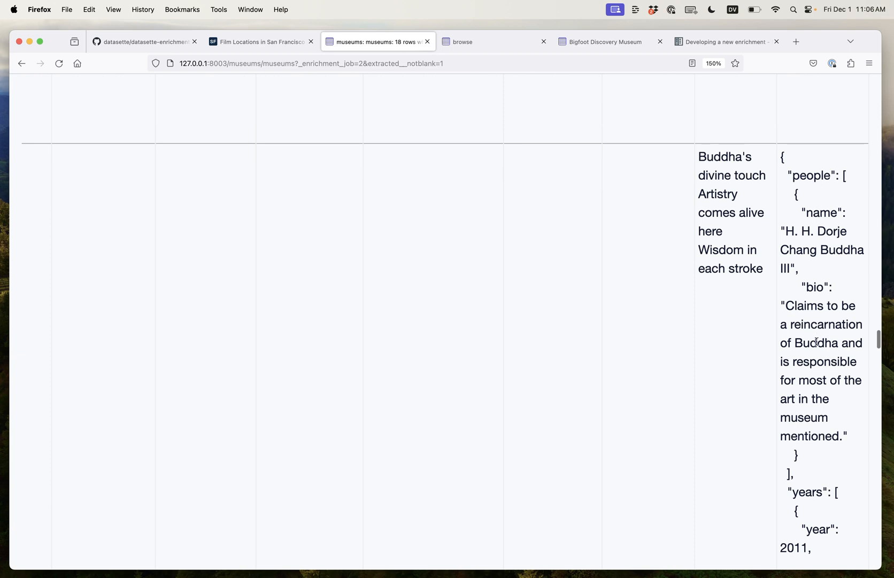
{"action": "scroll", "scroll_direction": "down", "scroll_amount": 3}
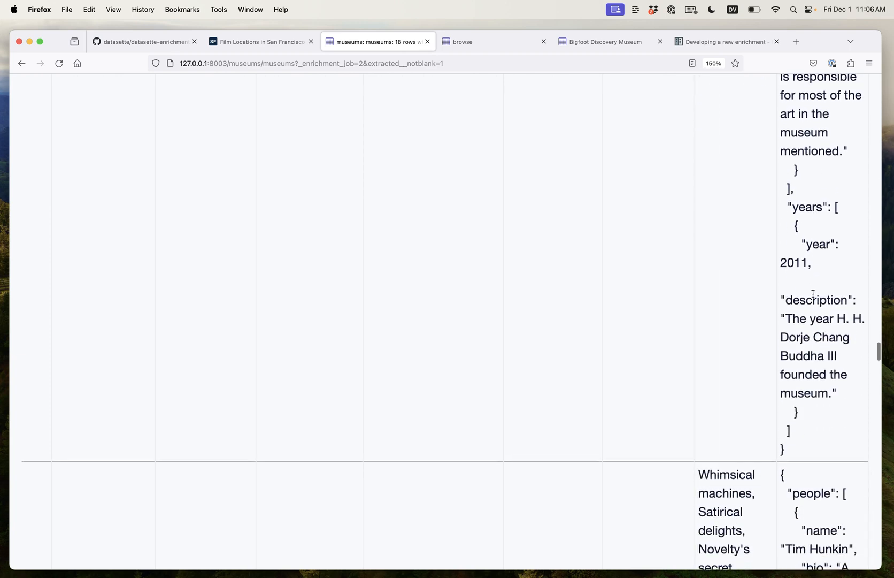
{"action": "mouse_move", "coordinate": [791, 263]}
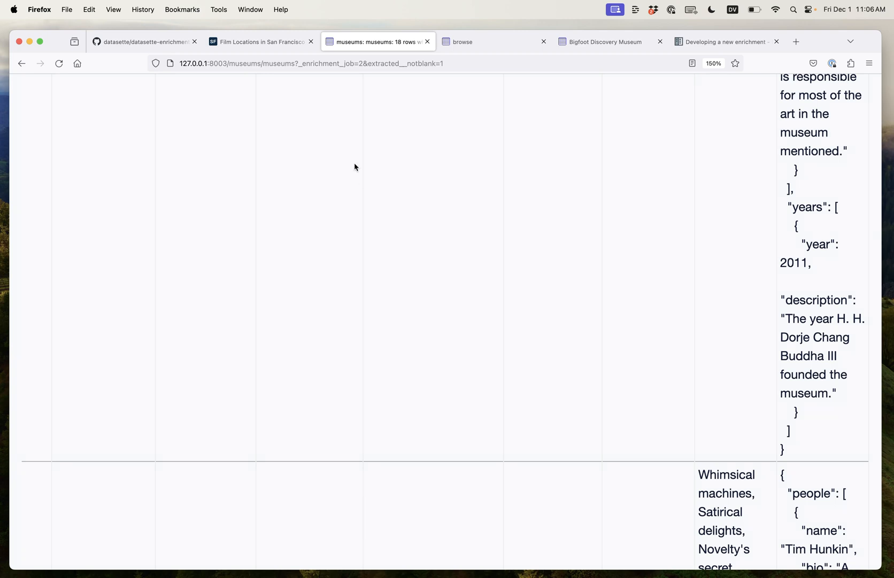
{"action": "scroll", "scroll_direction": "up", "scroll_amount": 3}
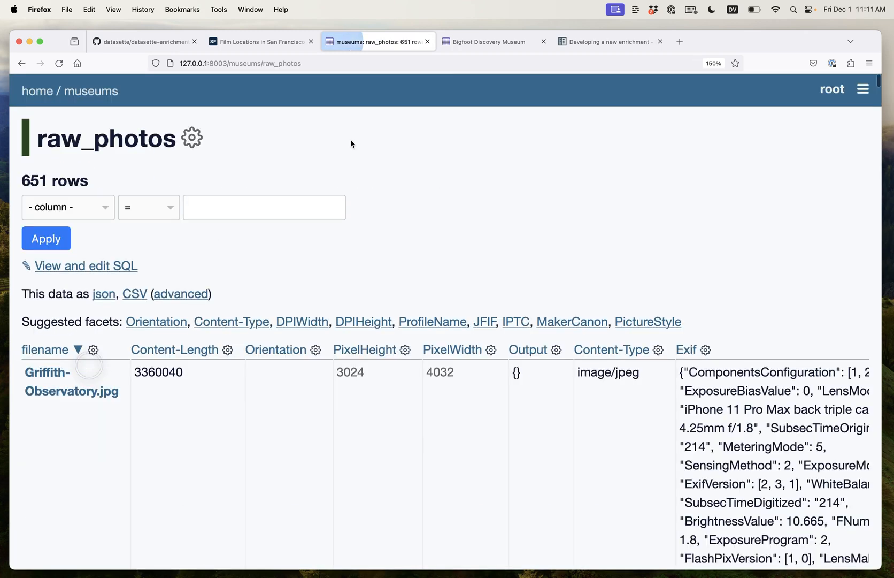
Step: Browse the Bigfoot Discovery Museum photo gallery, then go back to the raw_photos table
{"action": "left_click", "coordinate": [489, 41]}
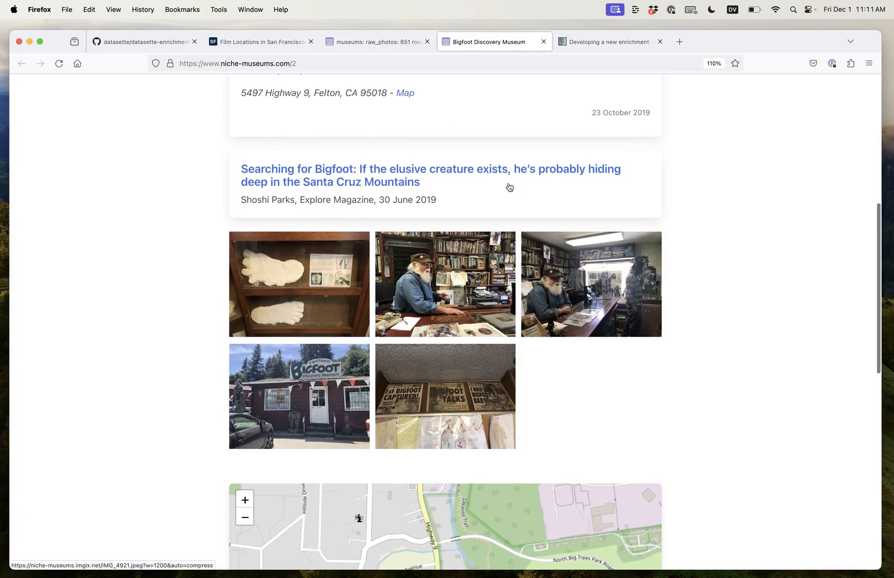
{"action": "scroll", "scroll_direction": "down", "scroll_amount": 3}
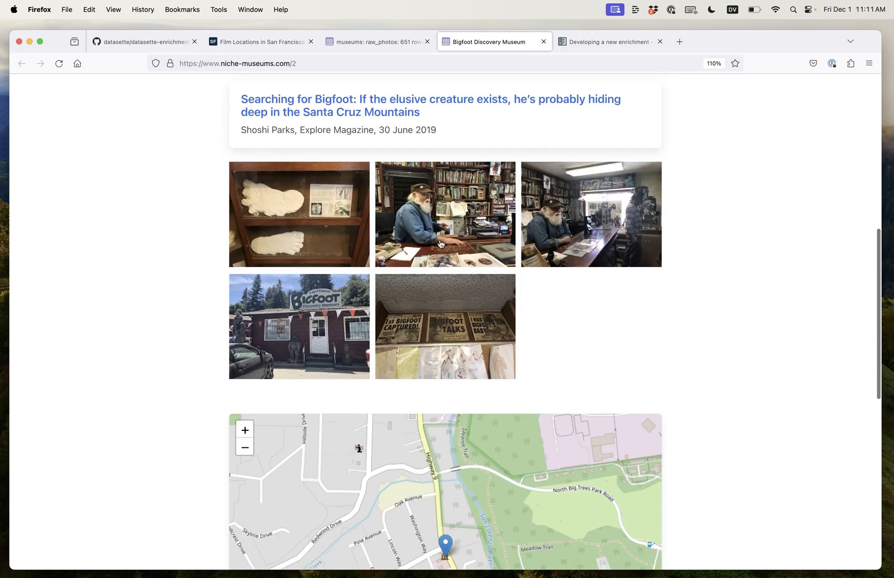
{"action": "mouse_move", "coordinate": [391, 151]}
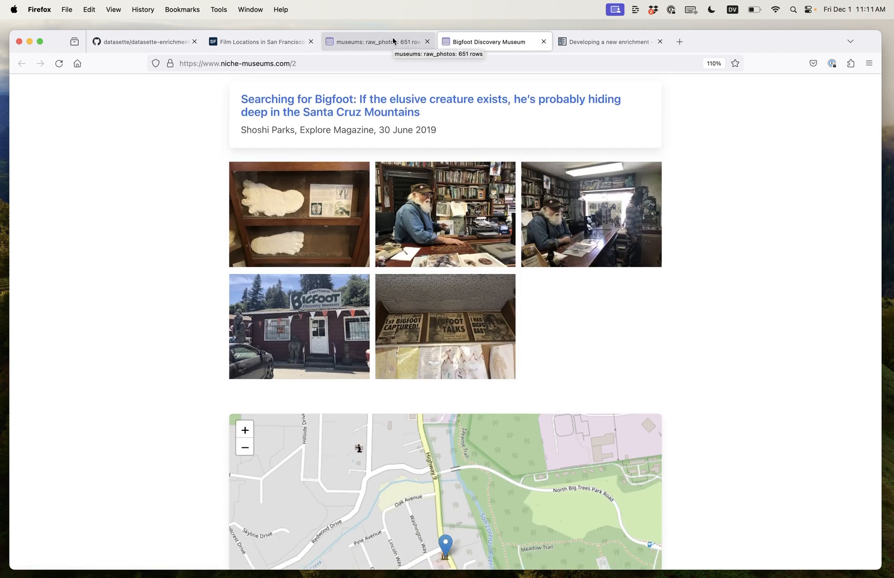
{"action": "left_click", "coordinate": [382, 41]}
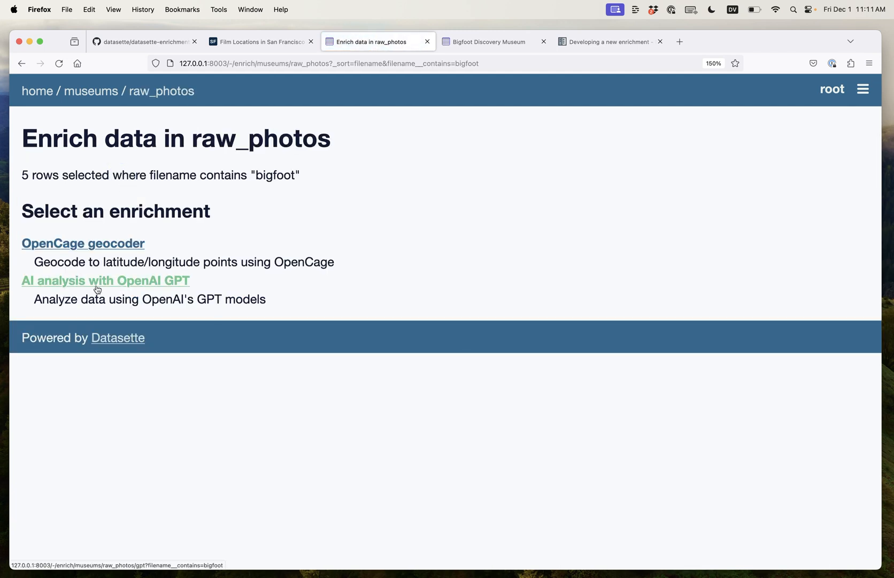
Step: Run gpt-4-vision on the five photos with prompt 'describe this image' into a caption column
{"action": "left_click", "coordinate": [105, 281]}
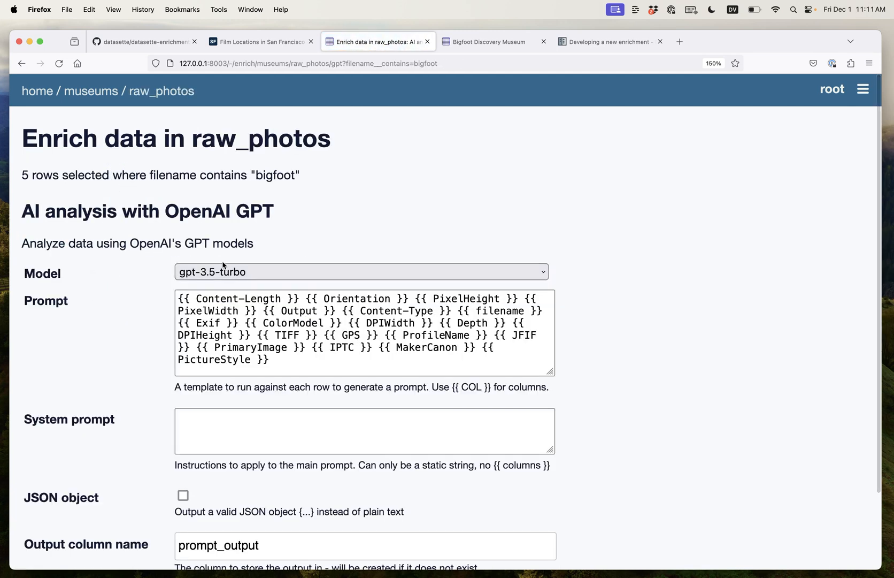
{"action": "left_click", "coordinate": [360, 272]}
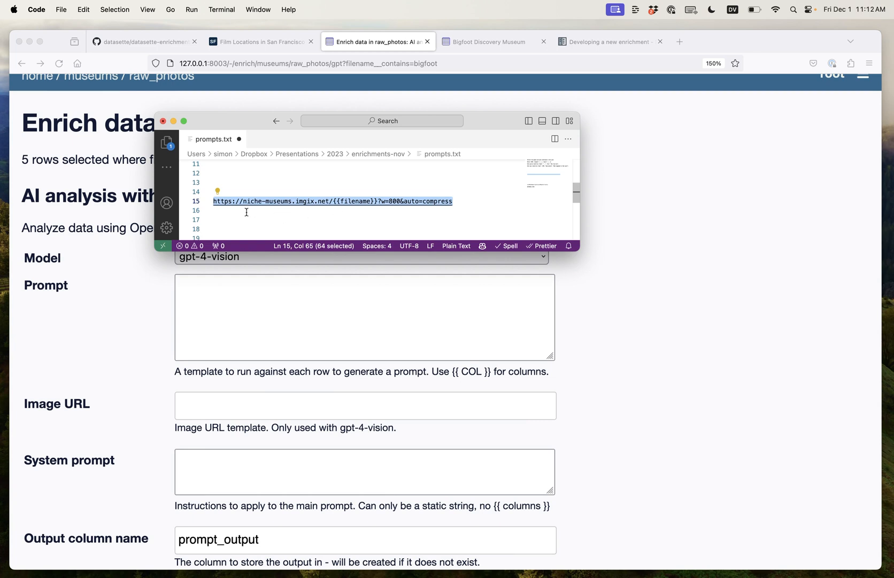
{"action": "left_click", "coordinate": [264, 403]}
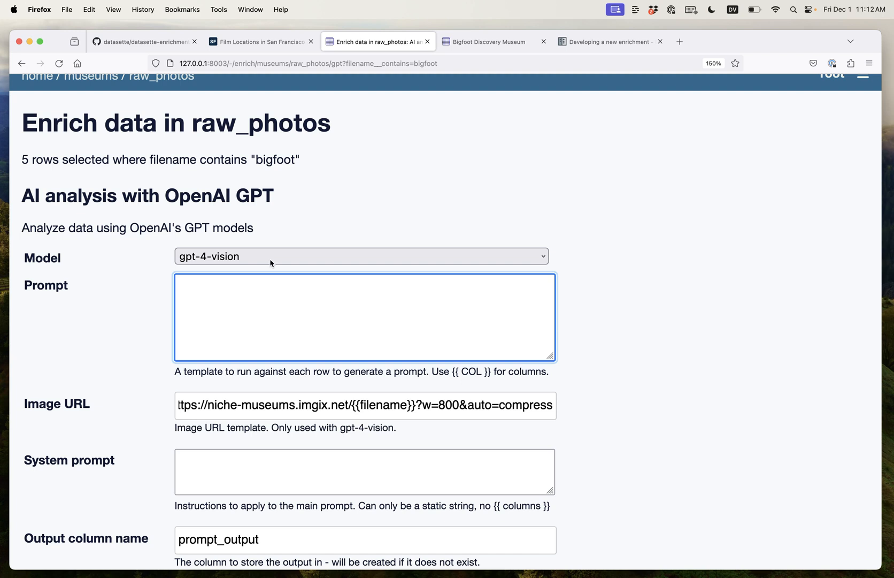
{"action": "type", "text": "describe this image"}
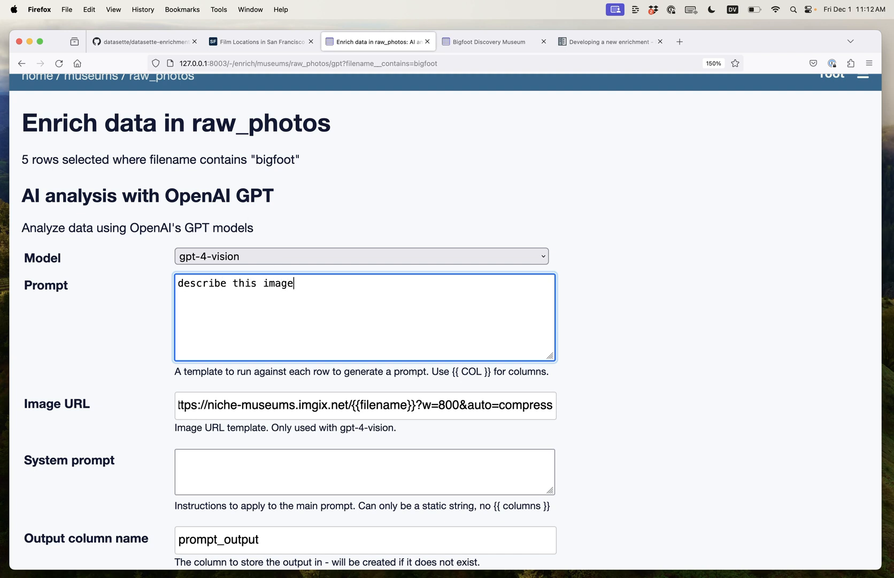
{"action": "type", "text": "photo"}
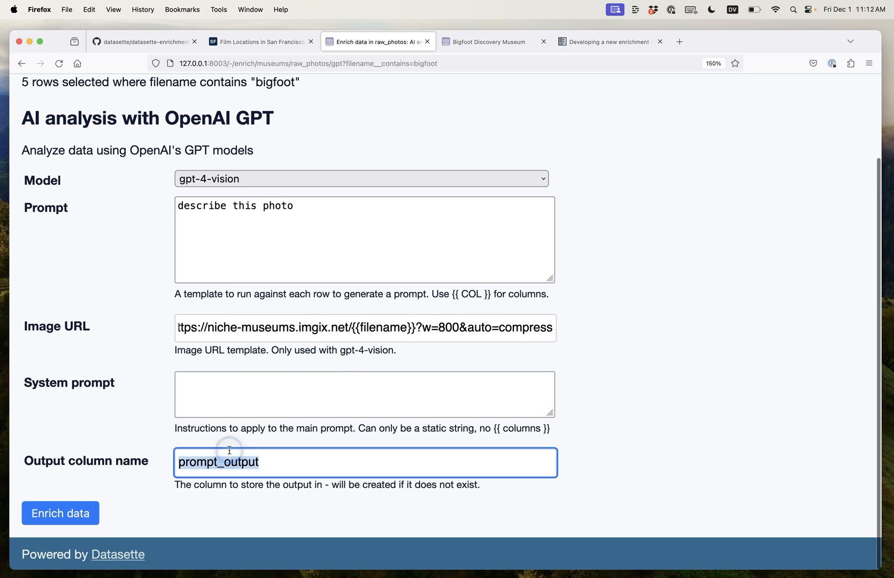
{"action": "type", "text": "caption"}
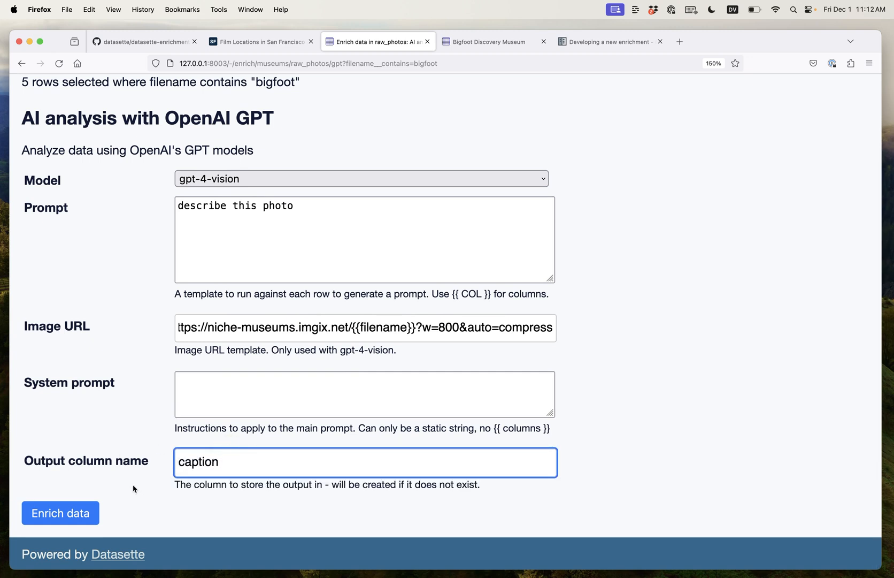
{"action": "left_click", "coordinate": [60, 513]}
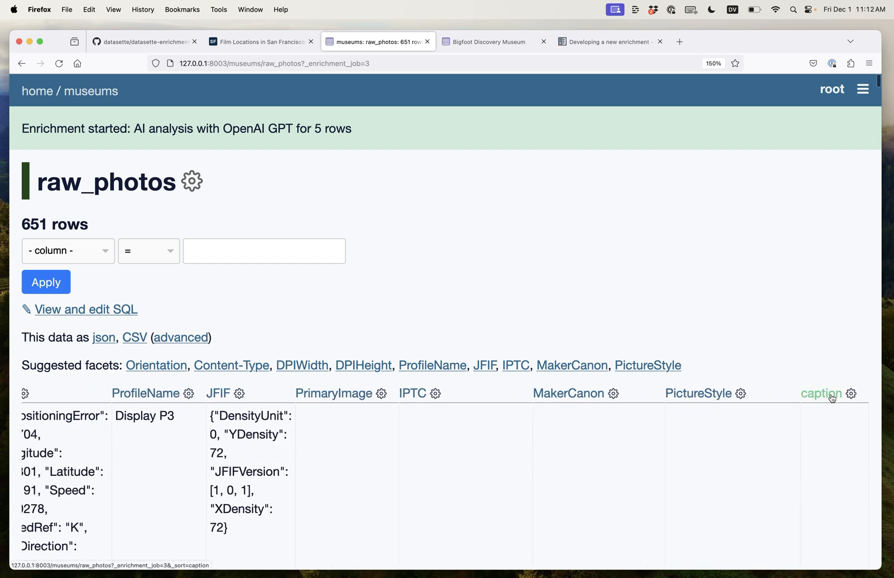
Step: Filter raw_photos to rows with a non-blank caption and read the generated description
{"action": "left_click", "coordinate": [852, 393]}
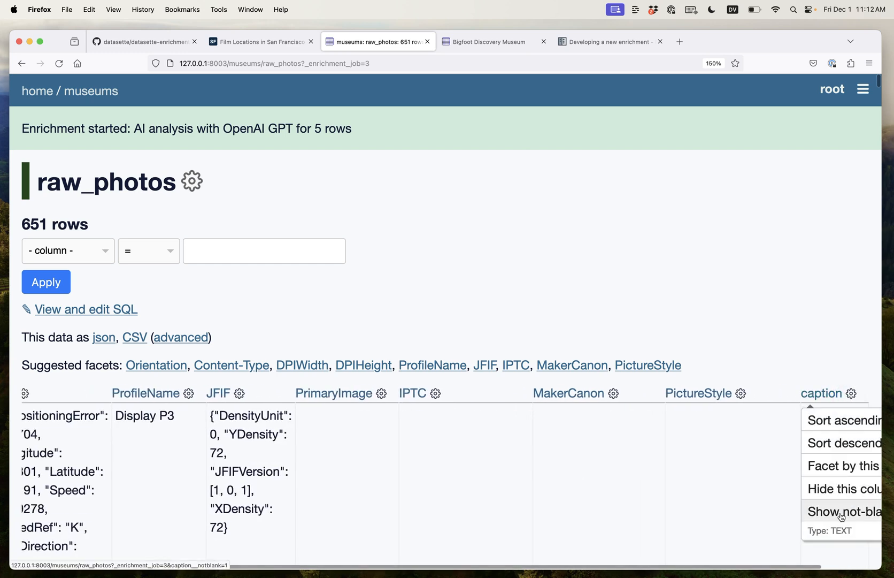
{"action": "left_click", "coordinate": [839, 511]}
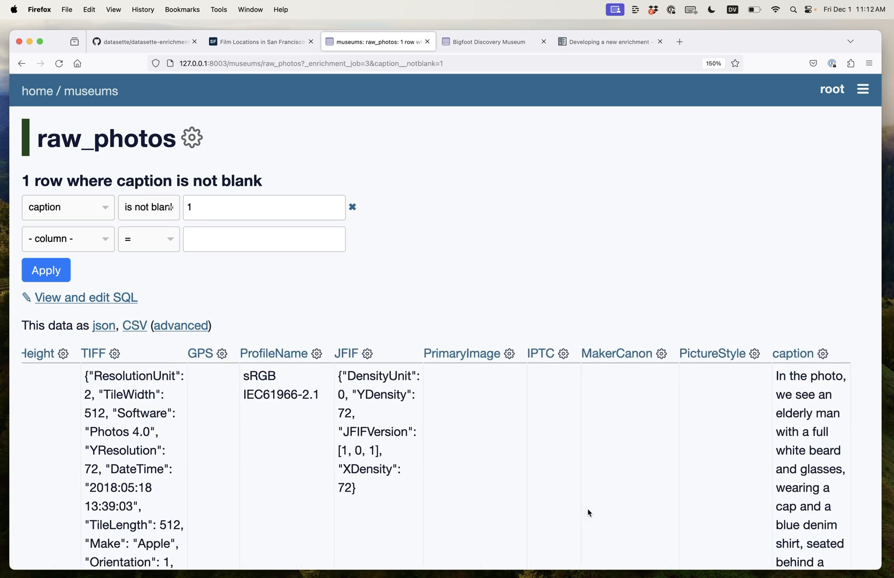
{"action": "scroll", "scroll_direction": "down", "scroll_amount": 3}
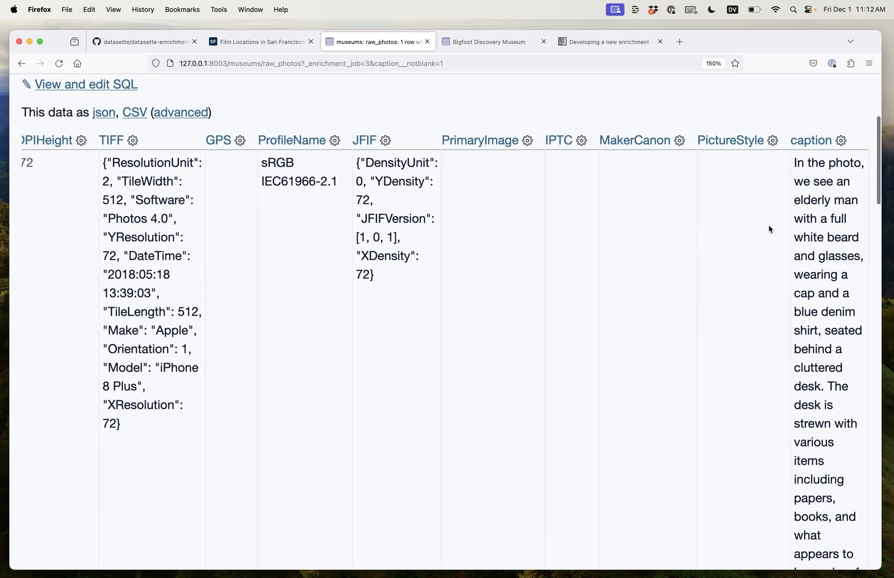
{"action": "scroll", "scroll_direction": "down", "scroll_amount": 3}
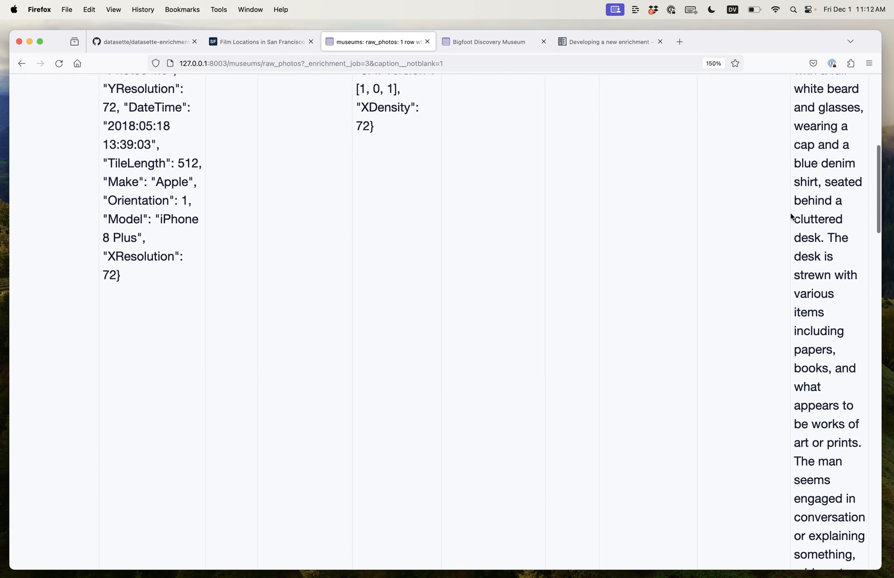
{"action": "scroll", "scroll_direction": "down", "scroll_amount": 3}
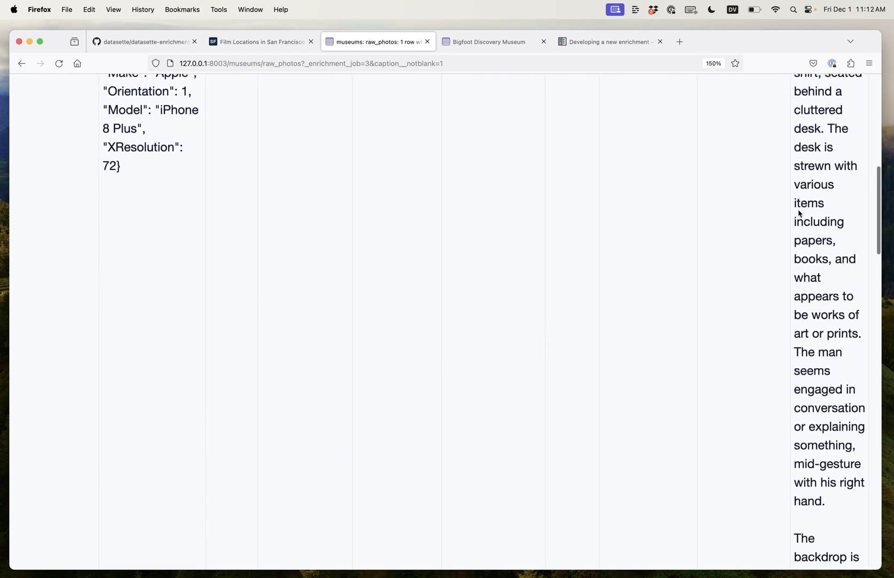
{"action": "scroll", "scroll_direction": "down", "scroll_amount": 3}
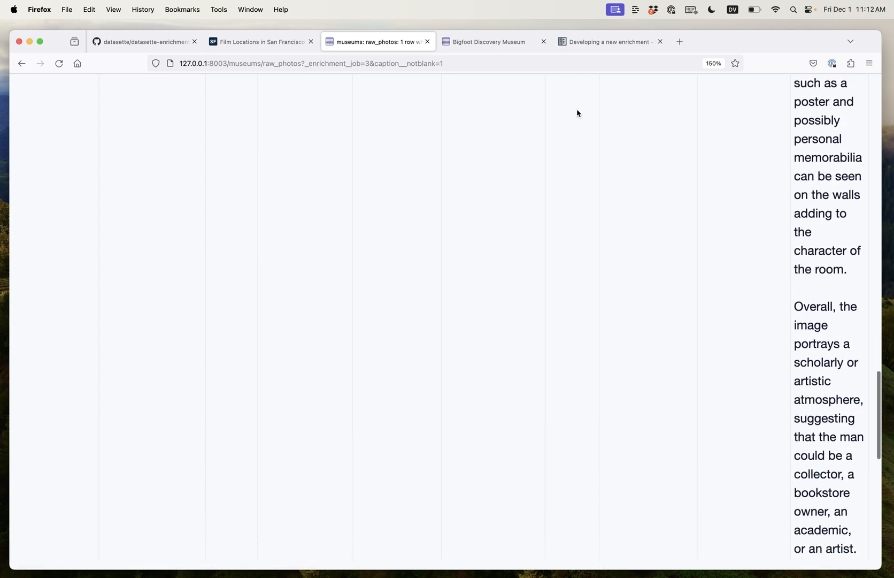
Step: Compare the museum's bearded-man photo, then view the 'Developing a new enrichment' docs
{"action": "left_click", "coordinate": [485, 41]}
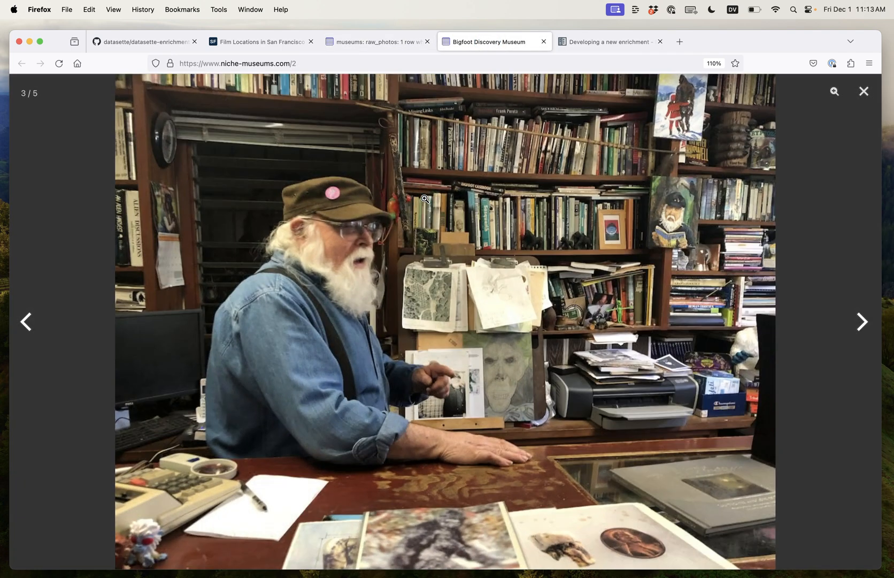
{"action": "left_click", "coordinate": [864, 91]}
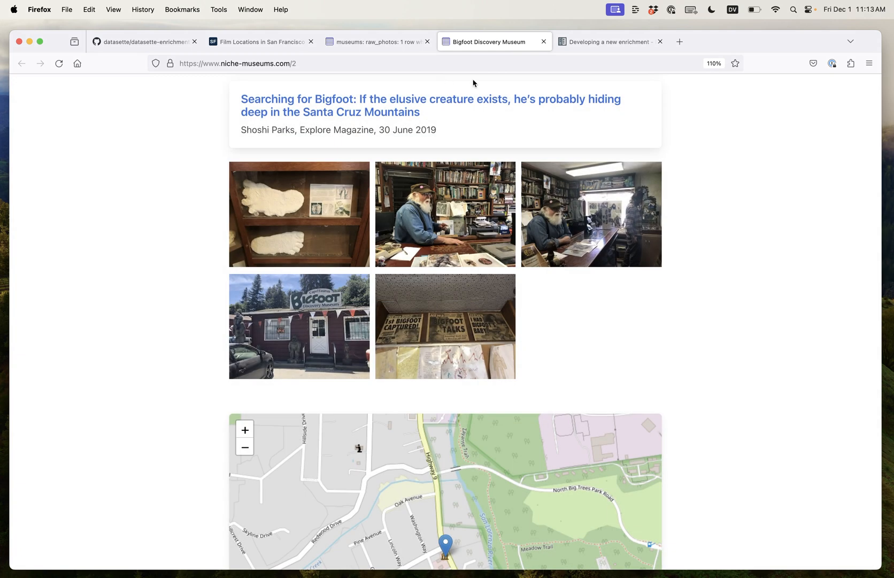
{"action": "left_click", "coordinate": [607, 42]}
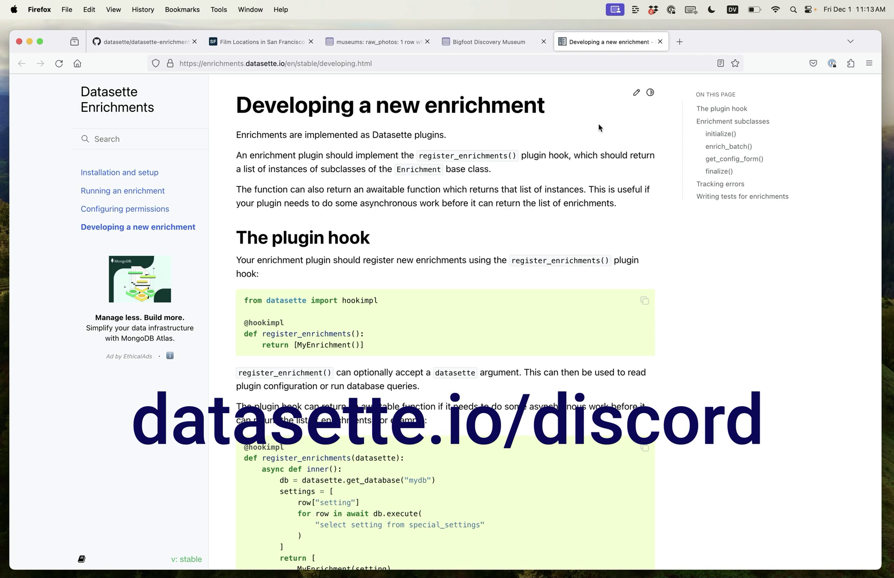
{"action": "mouse_move", "coordinate": [345, 154]}
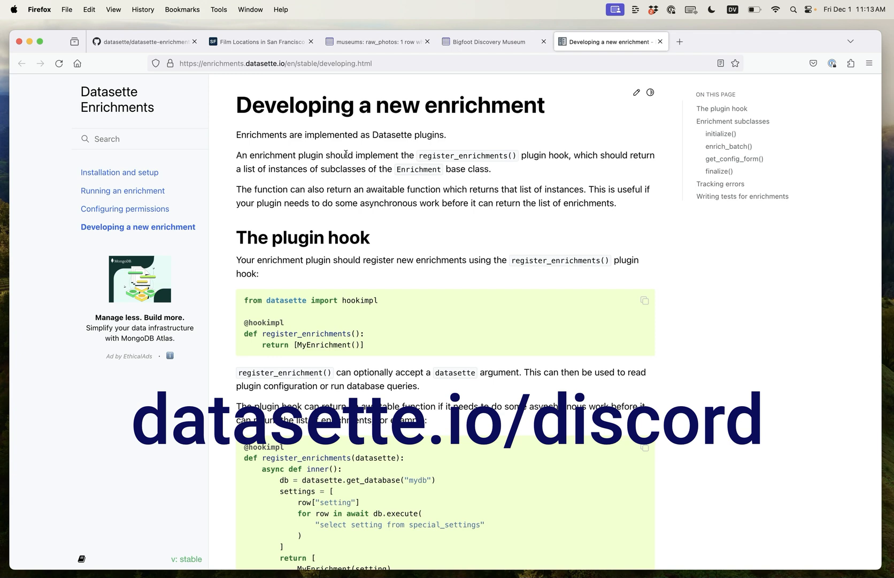
{"action": "mouse_move", "coordinate": [431, 169]}
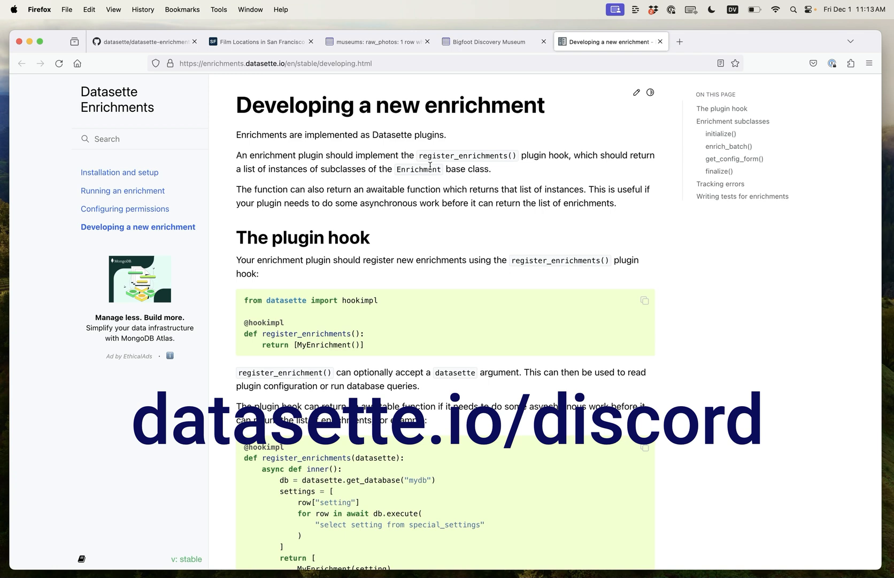